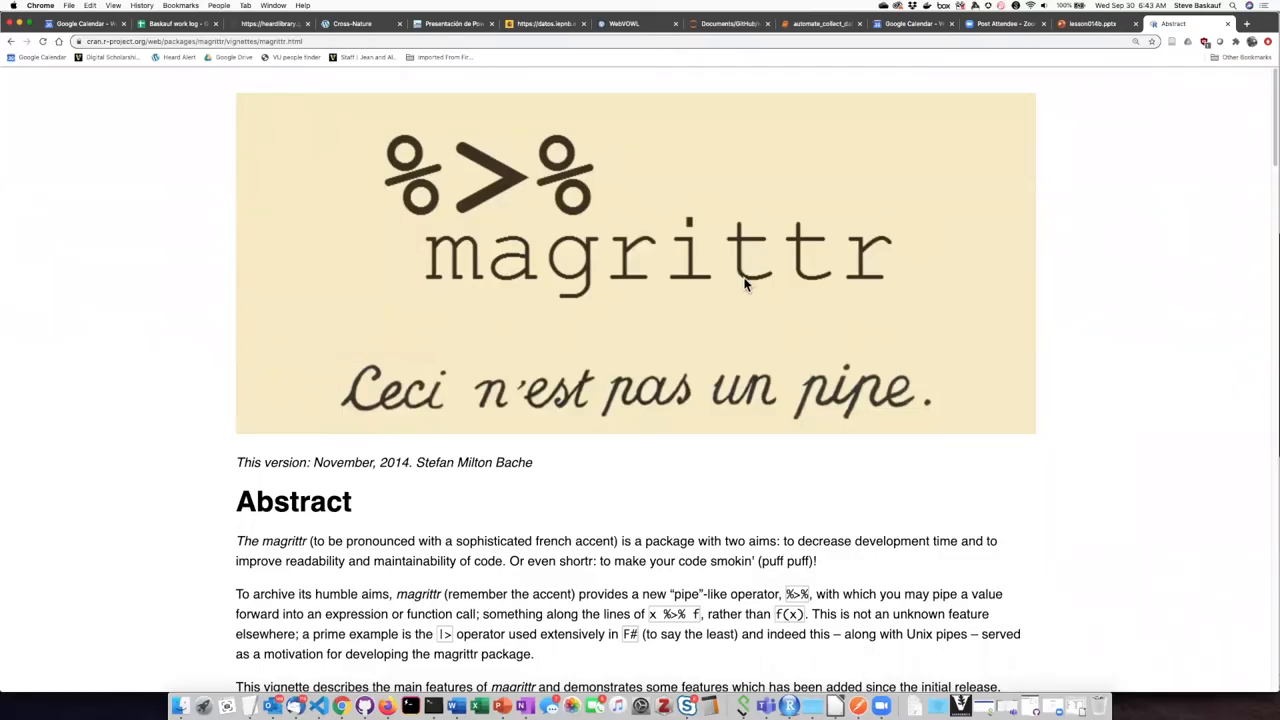
{"action": "mouse_move", "coordinate": [745, 312]}
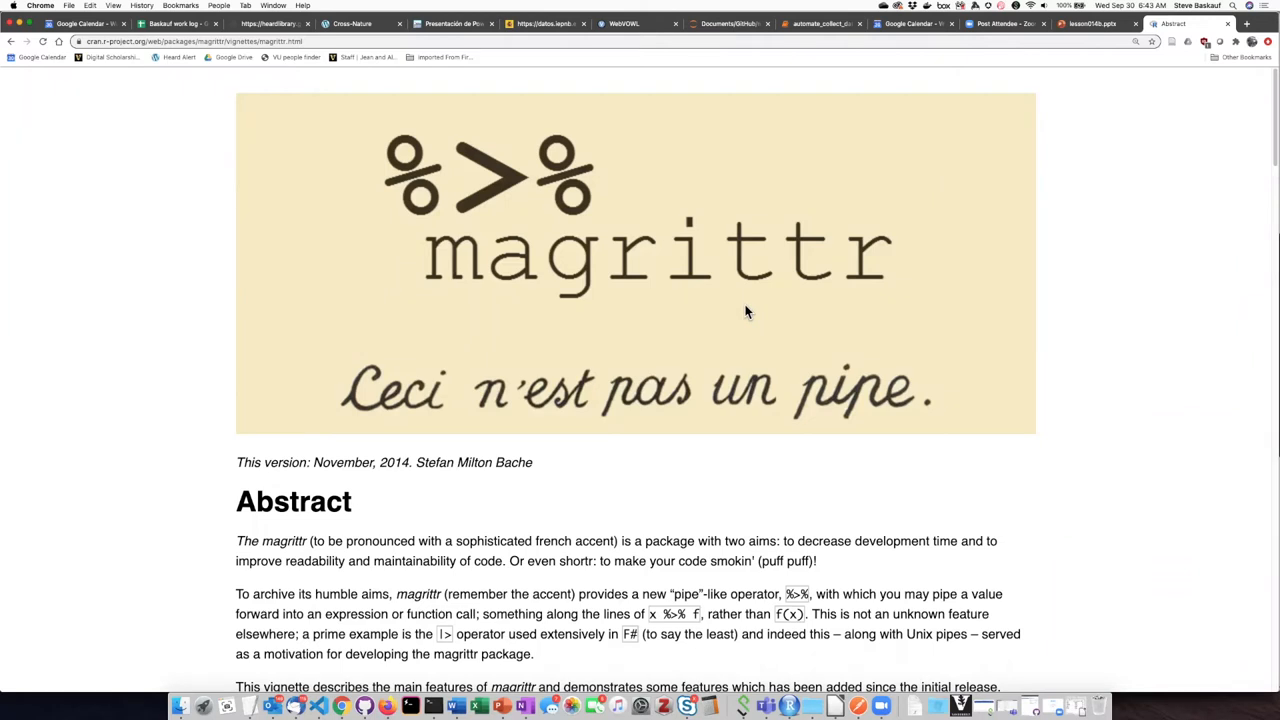
{"action": "mouse_move", "coordinate": [412, 477]}
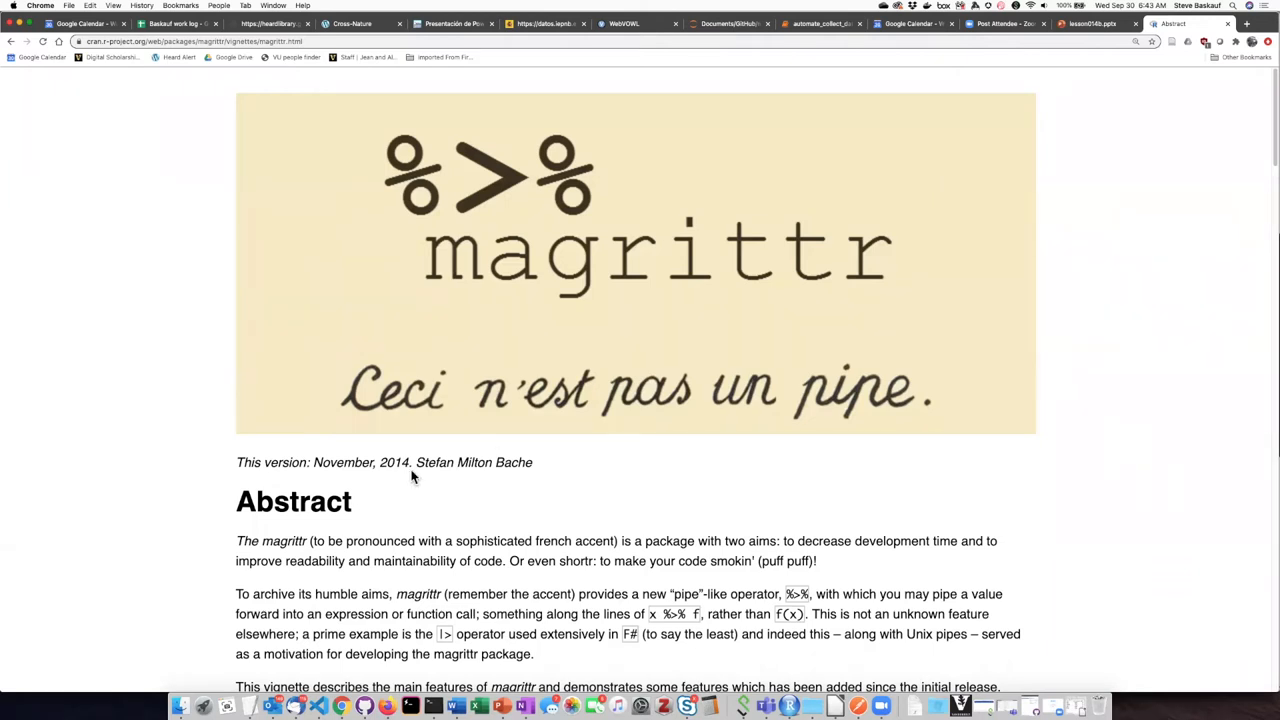
{"action": "mouse_move", "coordinate": [508, 483]}
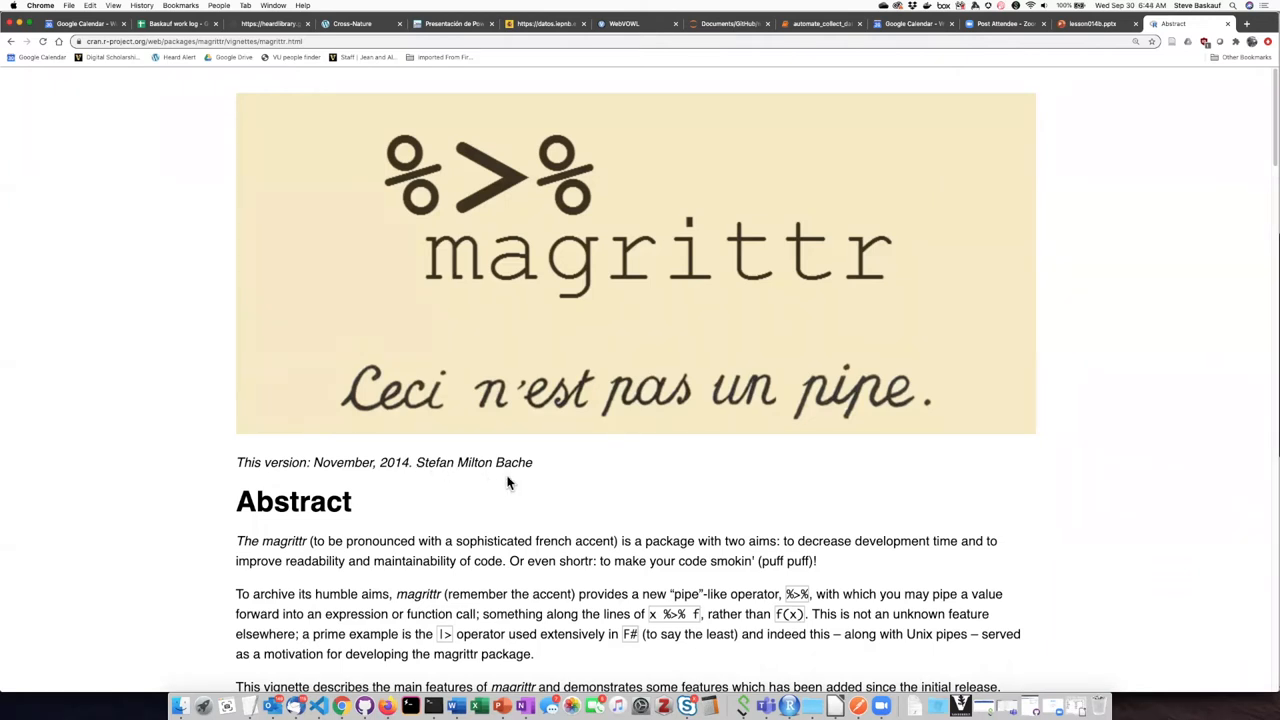
{"action": "mouse_move", "coordinate": [335, 548]}
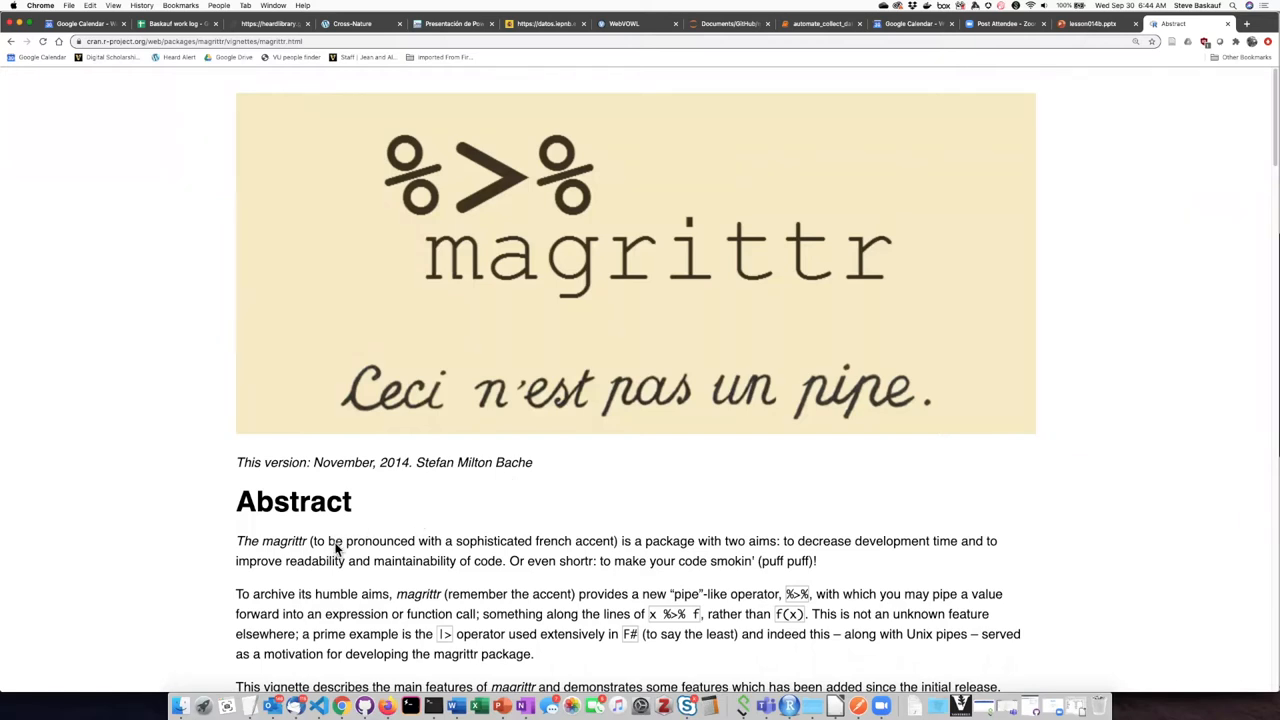
Step: Run the CSV-reading lines to load grades as a 7-by-4 tibble and print it with NAs
{"action": "left_click_drag", "start_coordinate": [352, 541], "coordinate": [610, 541]}
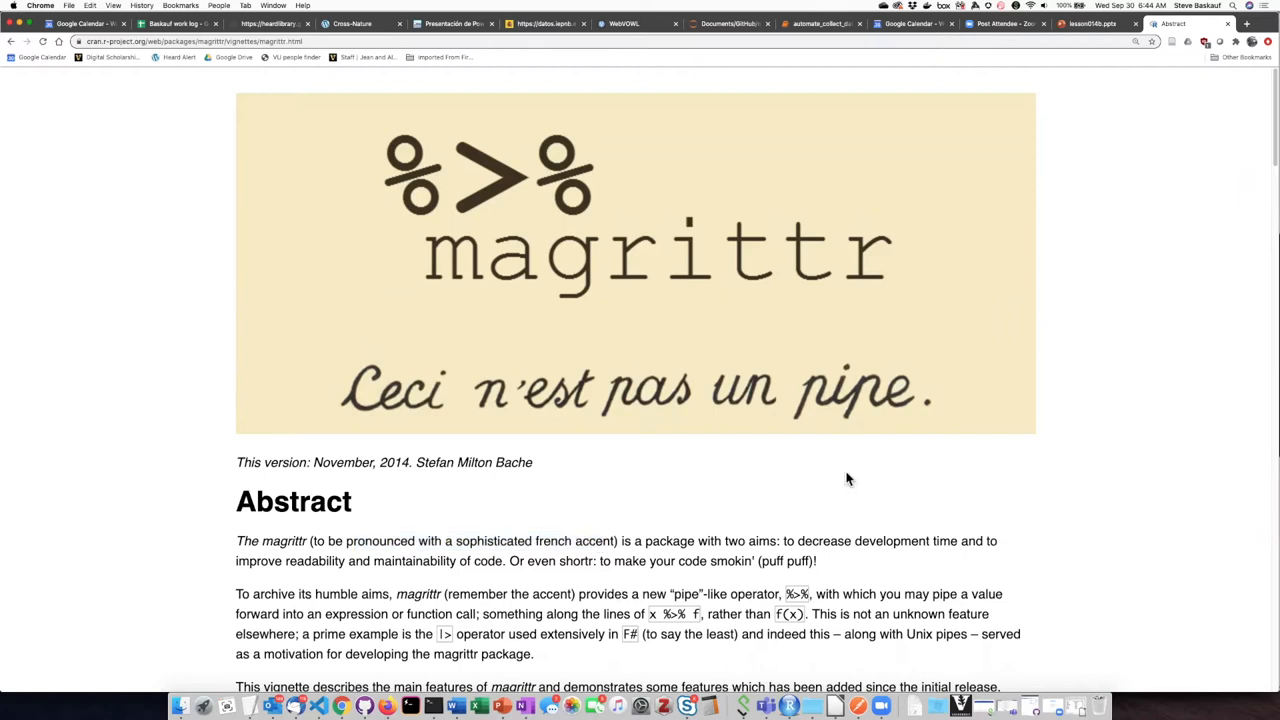
{"action": "mouse_move", "coordinate": [740, 483]}
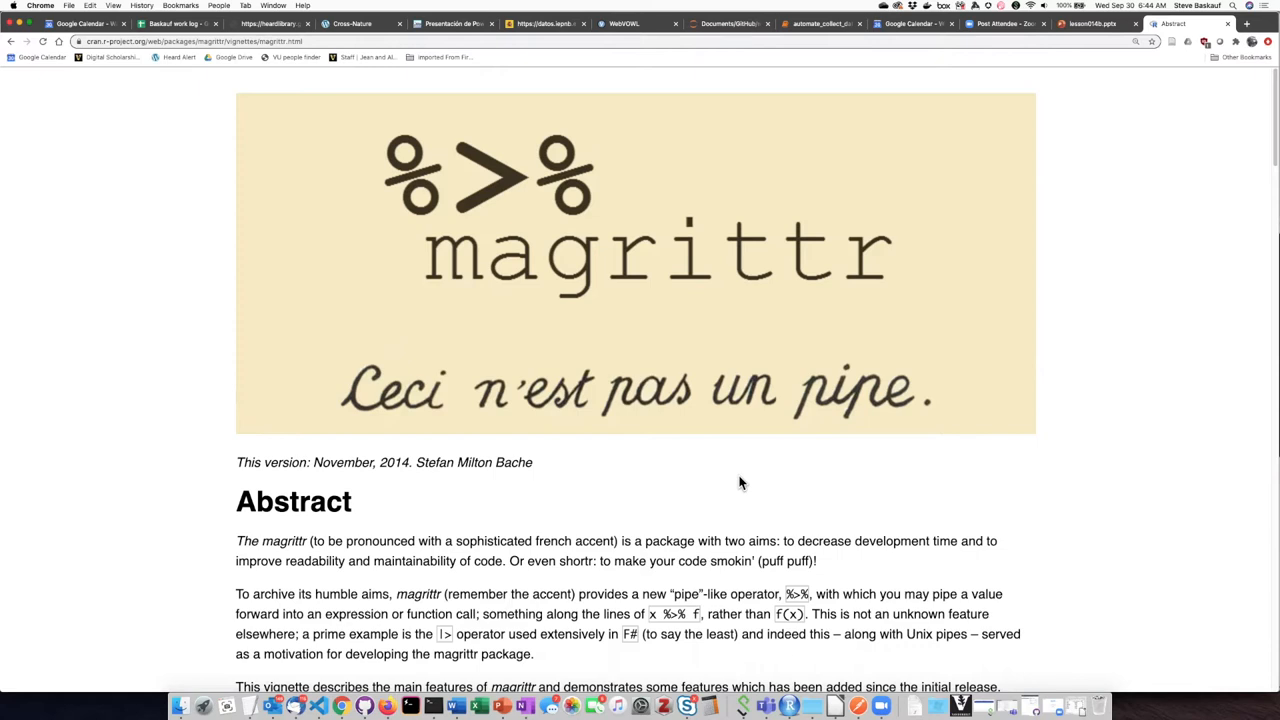
{"action": "mouse_move", "coordinate": [1165, 362]}
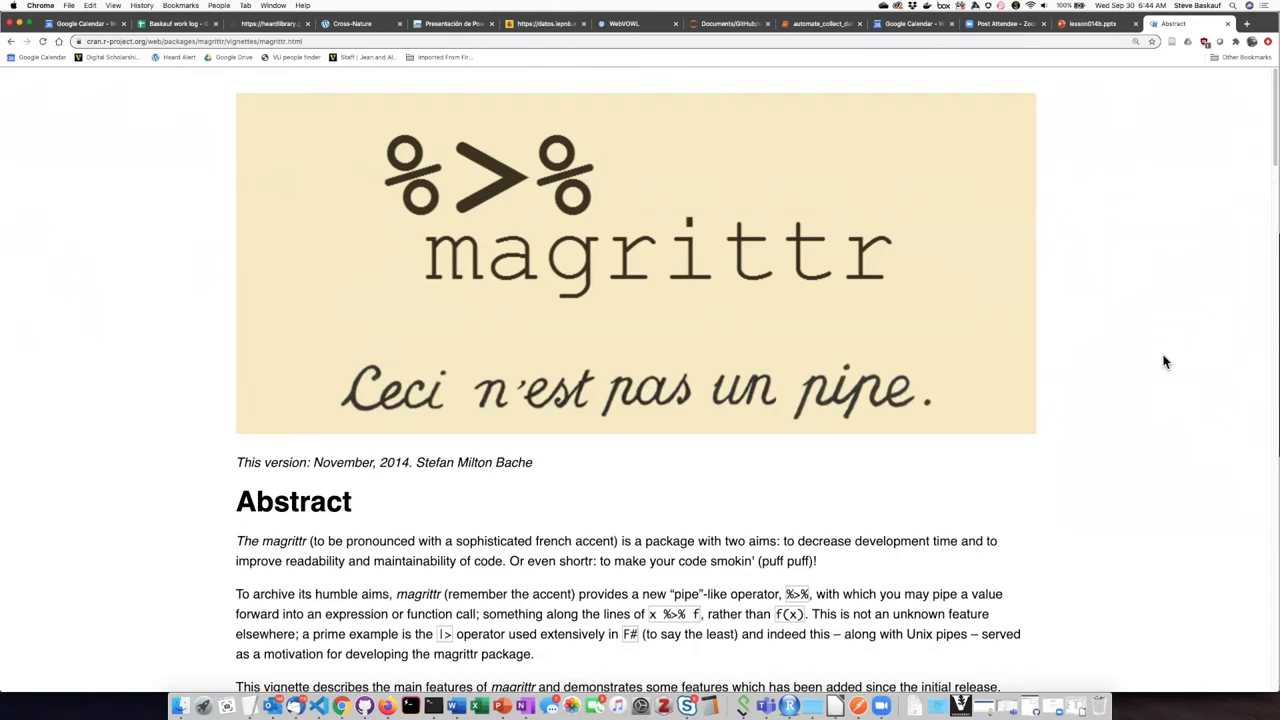
{"action": "mouse_move", "coordinate": [1124, 398]}
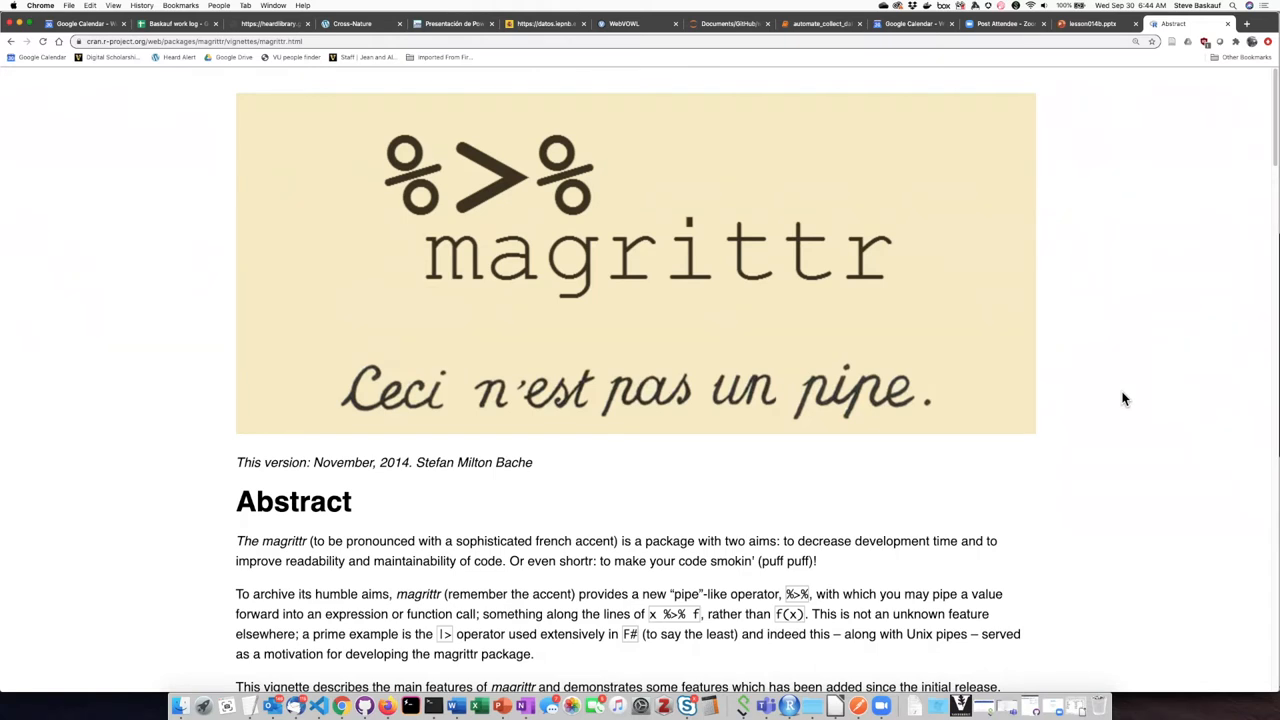
{"action": "mouse_move", "coordinate": [843, 538]}
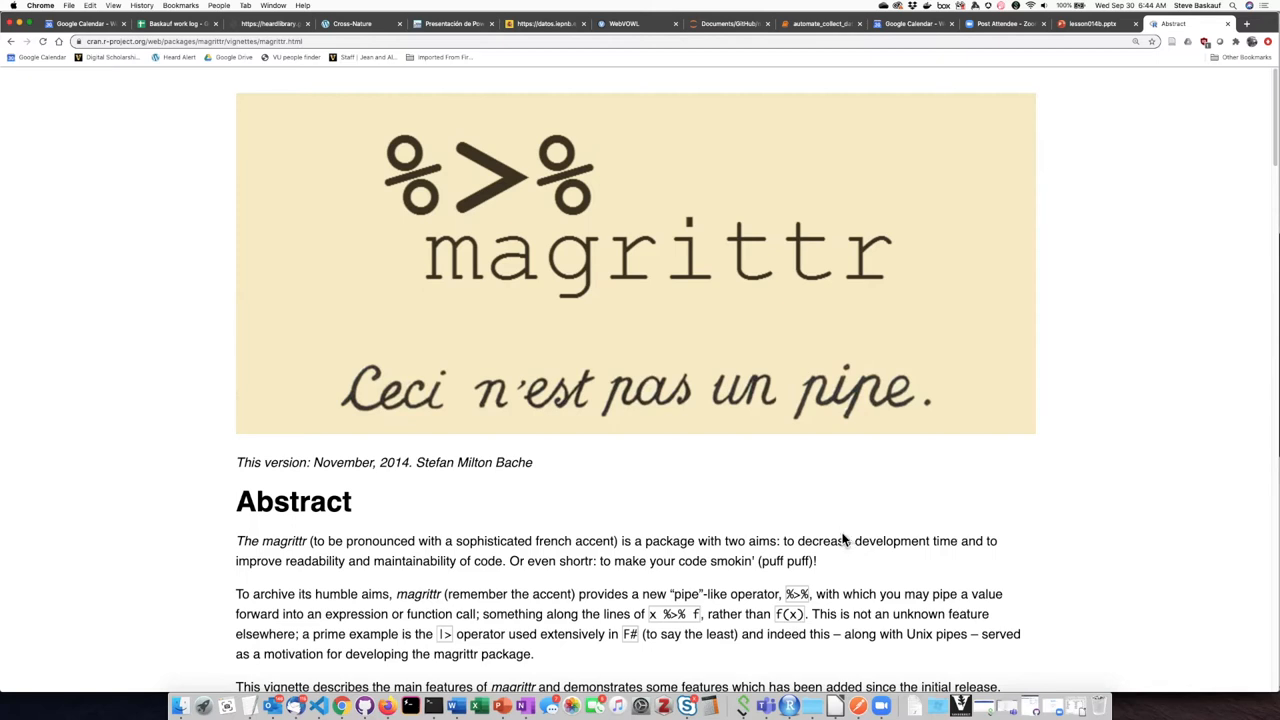
{"action": "mouse_move", "coordinate": [810, 600]}
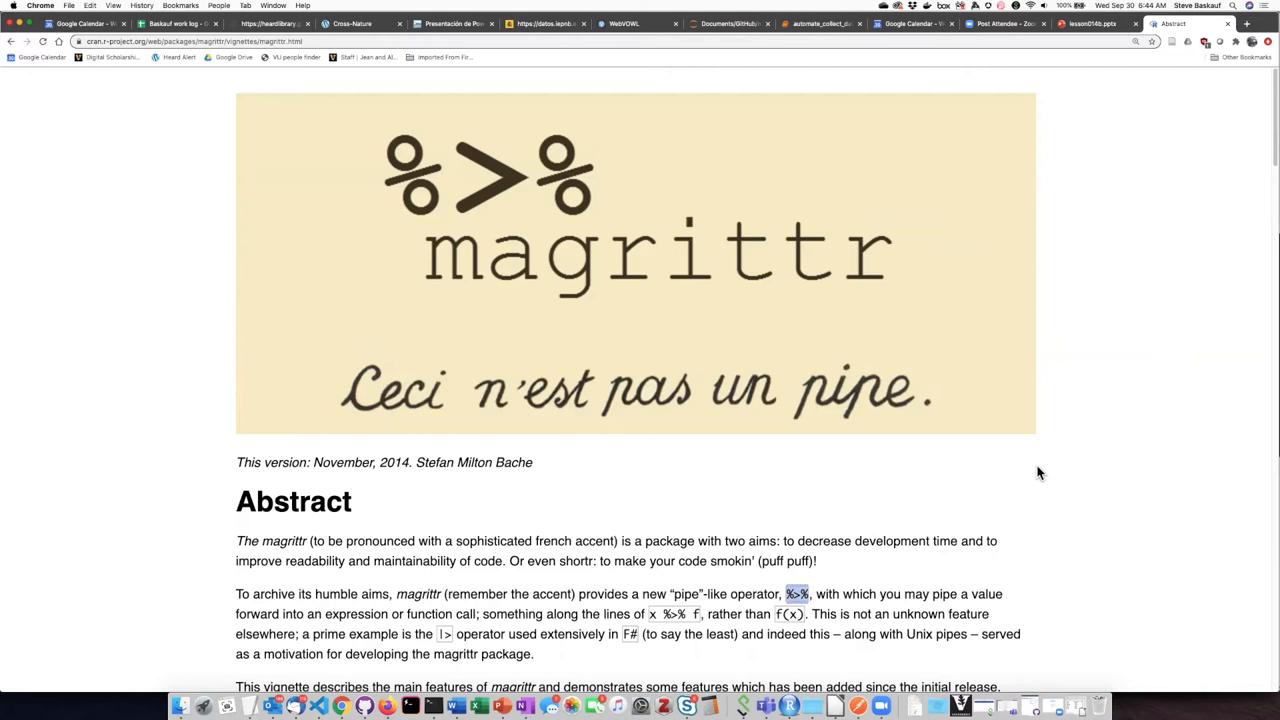
{"action": "mouse_move", "coordinate": [1118, 528]}
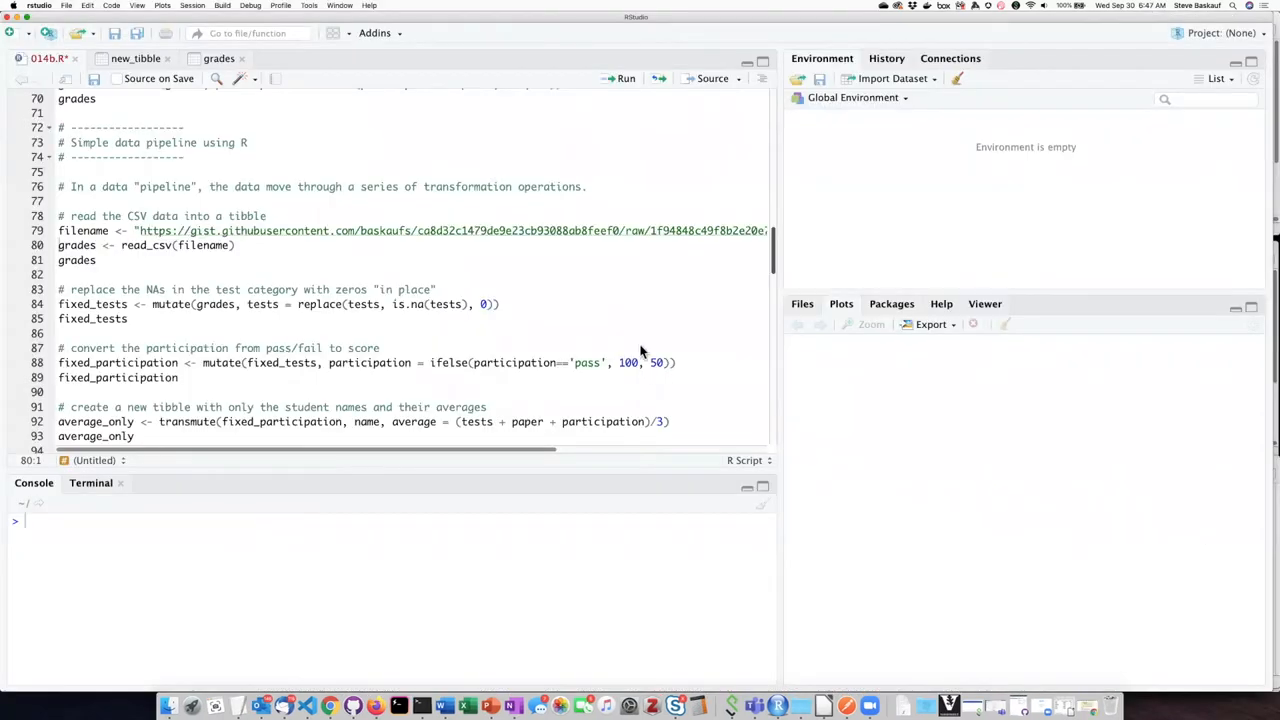
{"action": "mouse_move", "coordinate": [590, 288]}
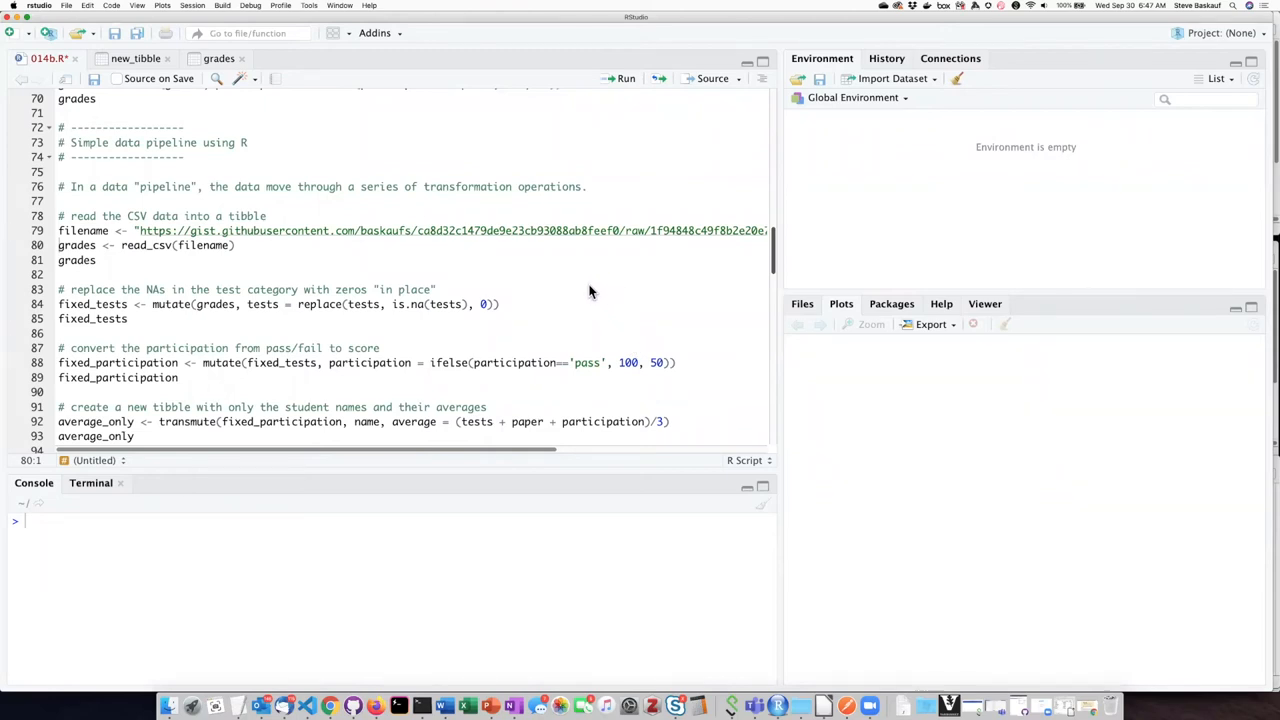
{"action": "mouse_move", "coordinate": [556, 265]}
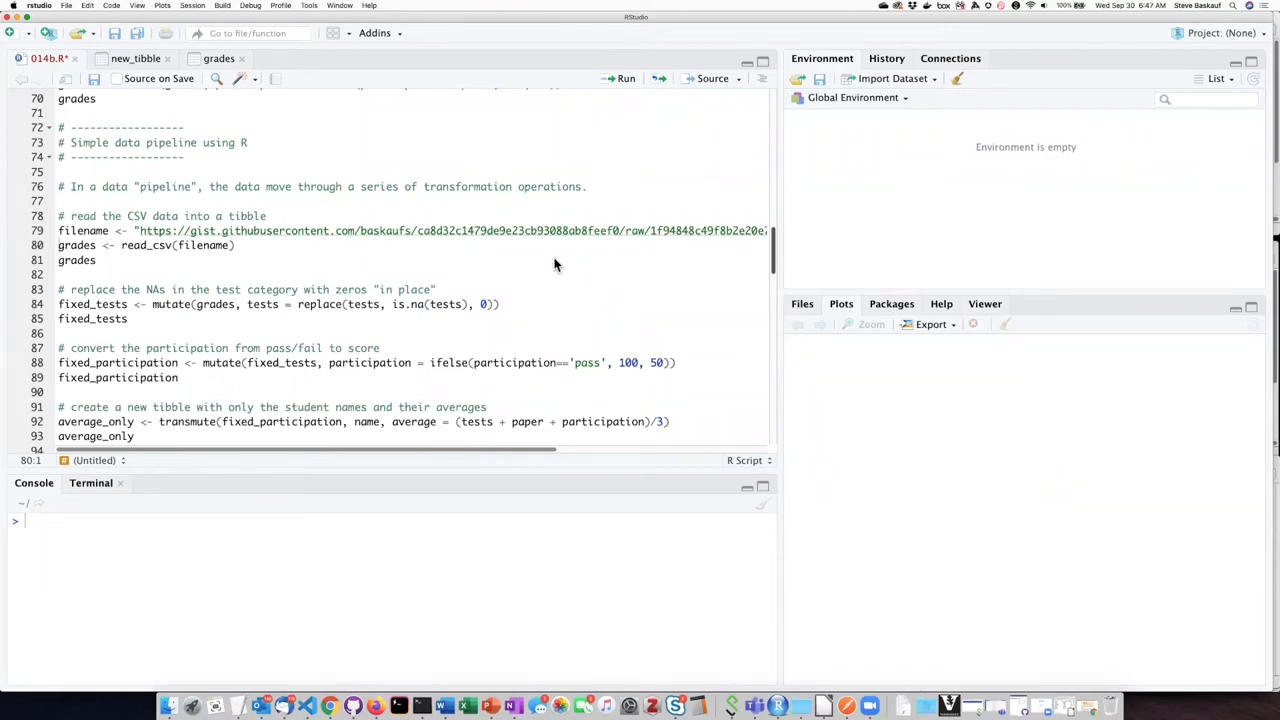
{"action": "mouse_move", "coordinate": [249, 270]}
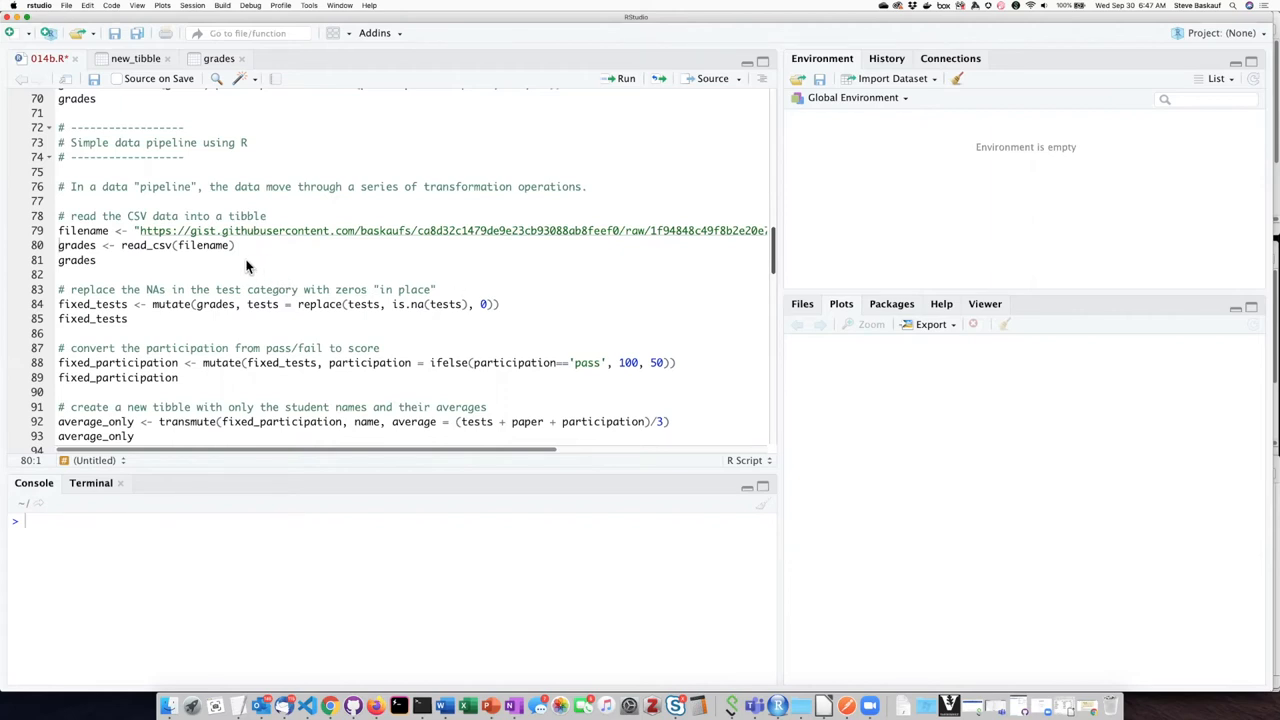
{"action": "left_click", "coordinate": [261, 216]}
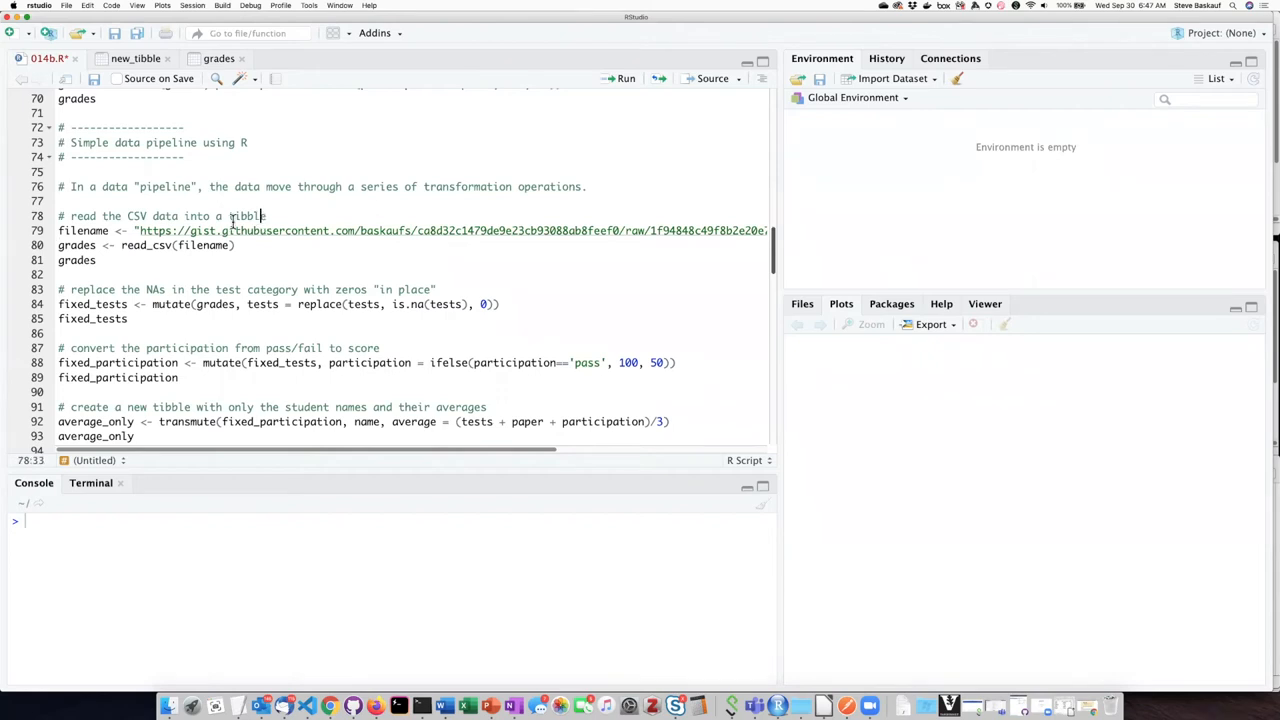
{"action": "double_click", "coordinate": [137, 216]}
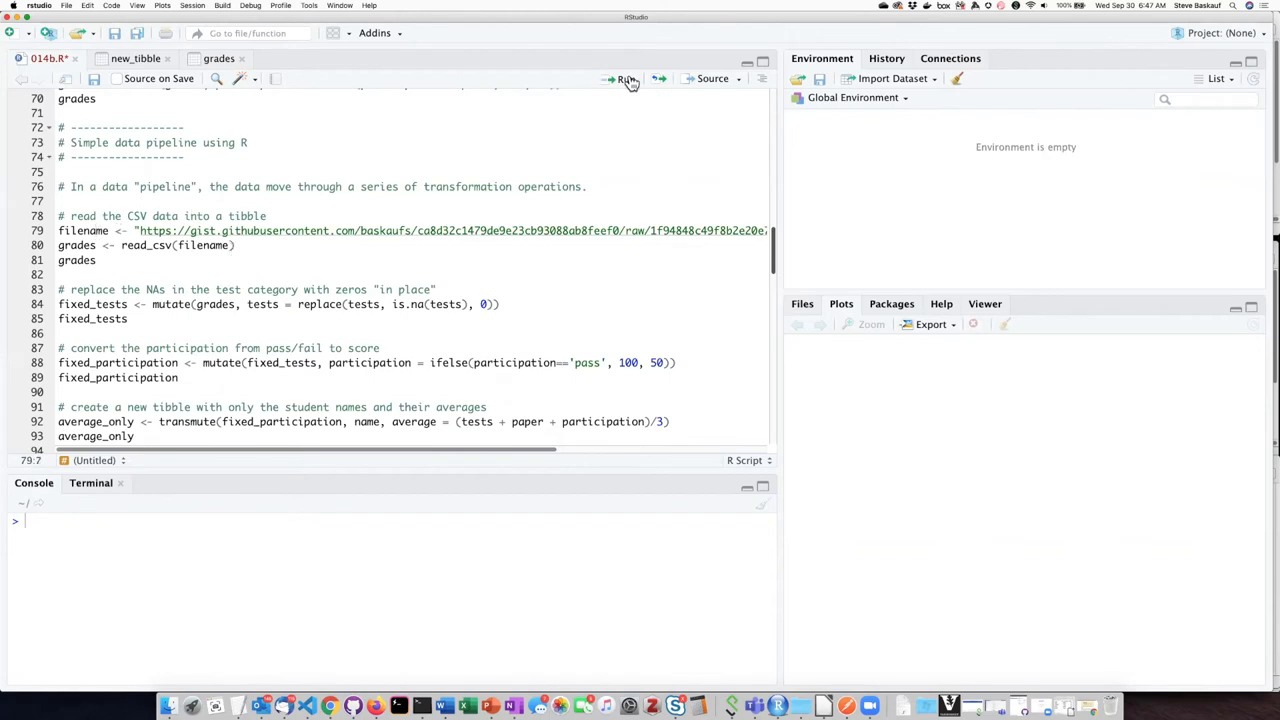
{"action": "left_click", "coordinate": [622, 79]}
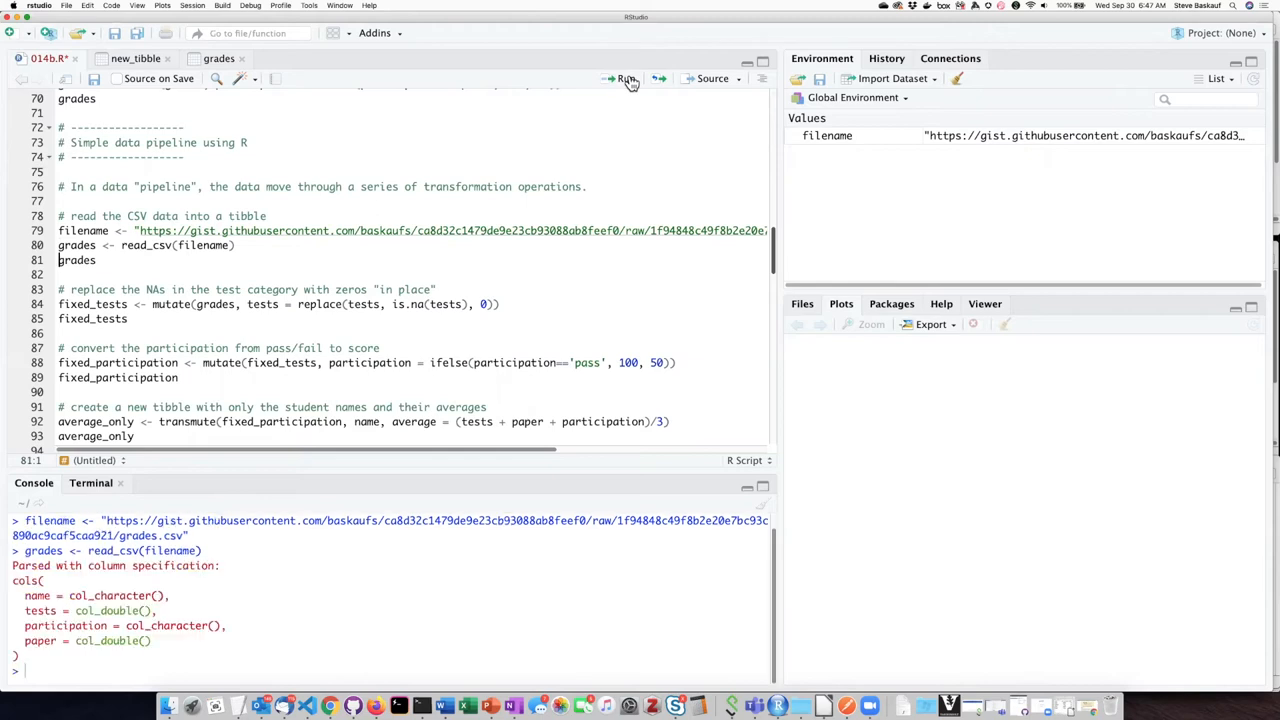
{"action": "left_click", "coordinate": [625, 78]}
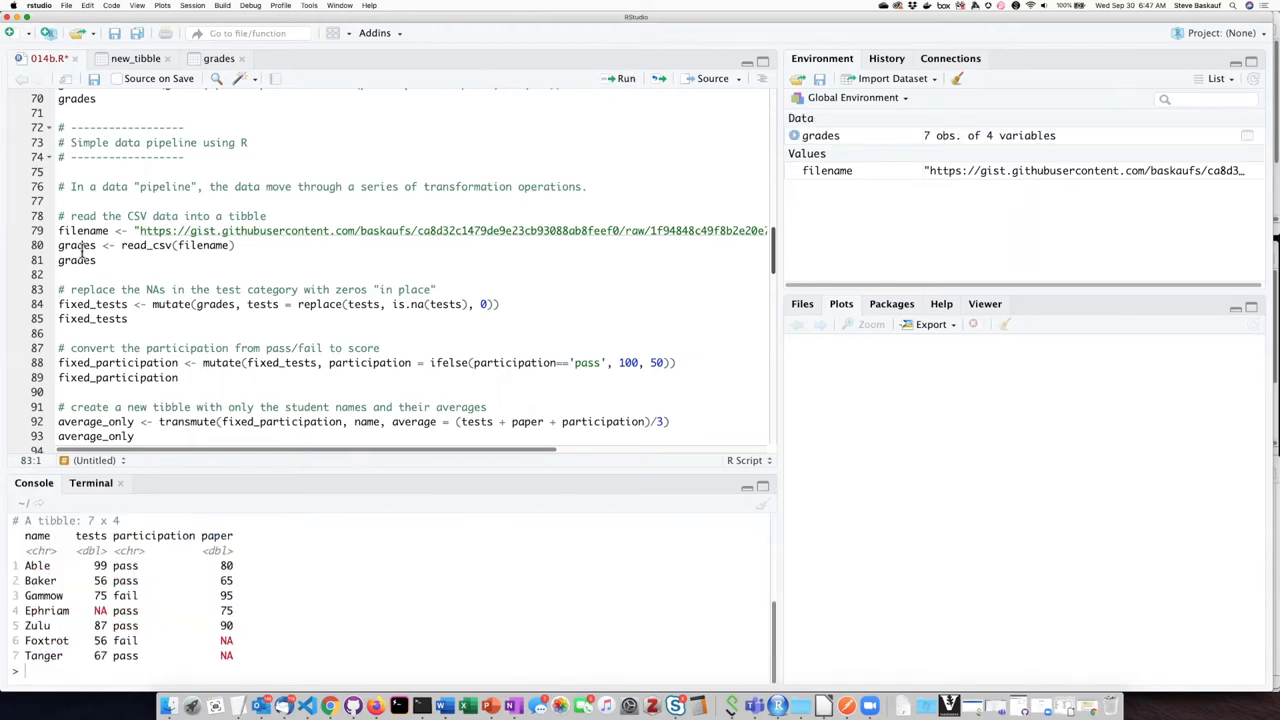
{"action": "scroll", "scroll_direction": "up", "scroll_amount": 3}
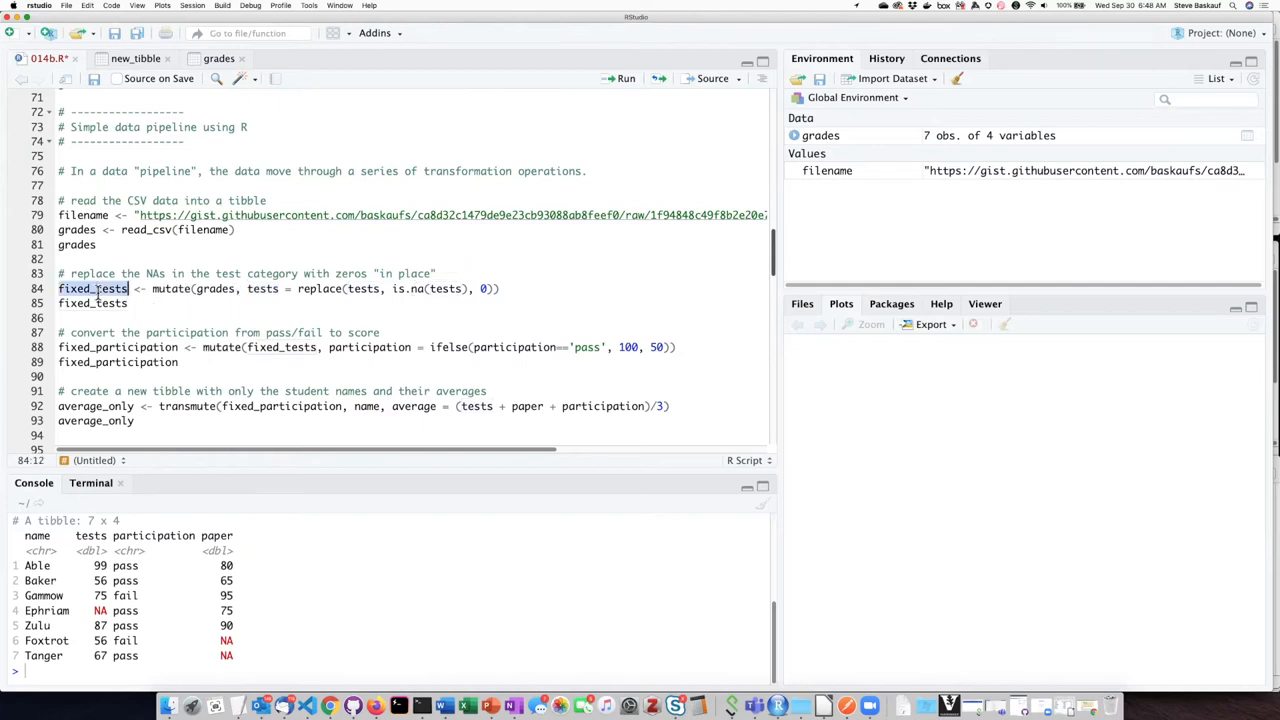
{"action": "left_click", "coordinate": [95, 303]}
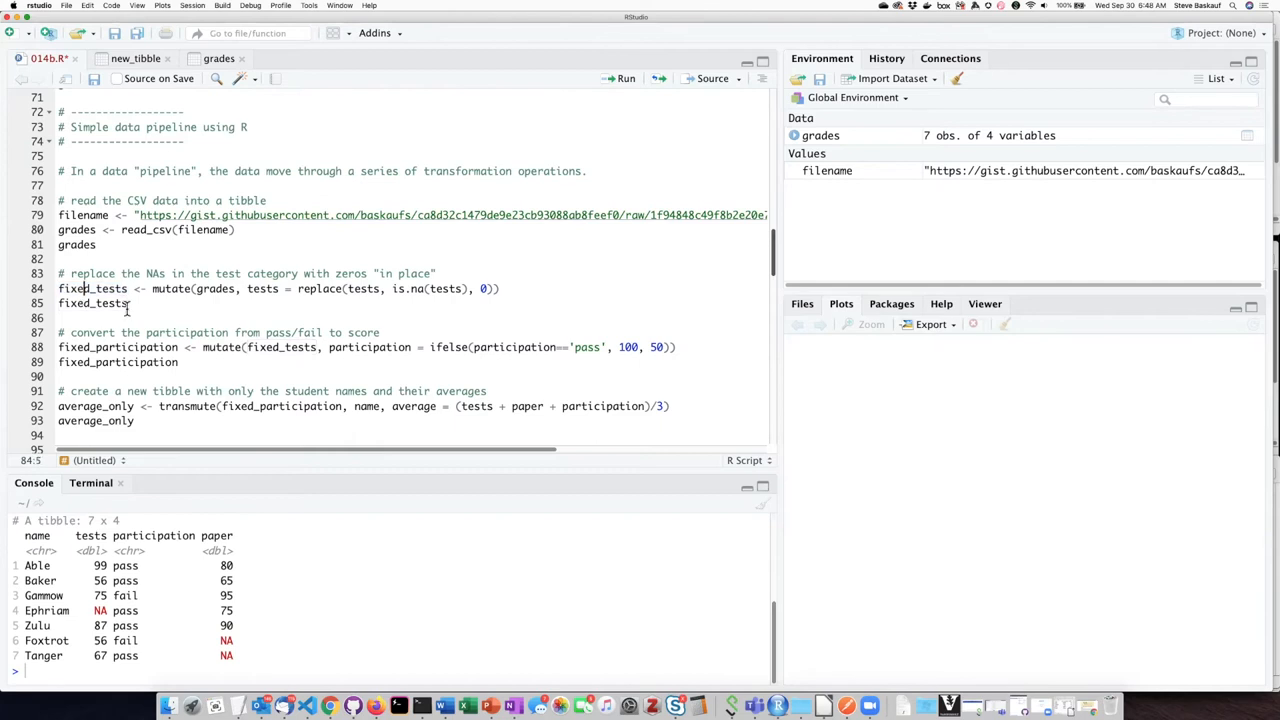
{"action": "mouse_move", "coordinate": [613, 84]}
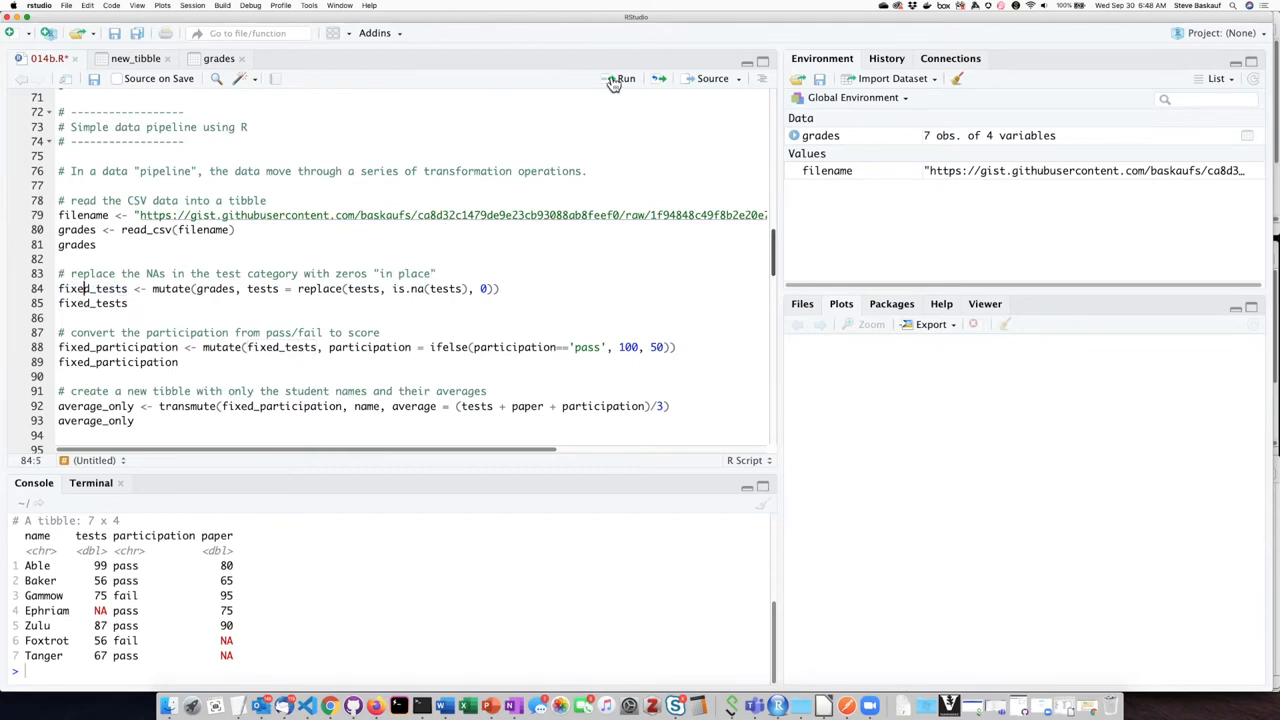
Step: Run and print fixed_tests, where Ephriam's missing test score becomes 0
{"action": "left_click", "coordinate": [625, 78]}
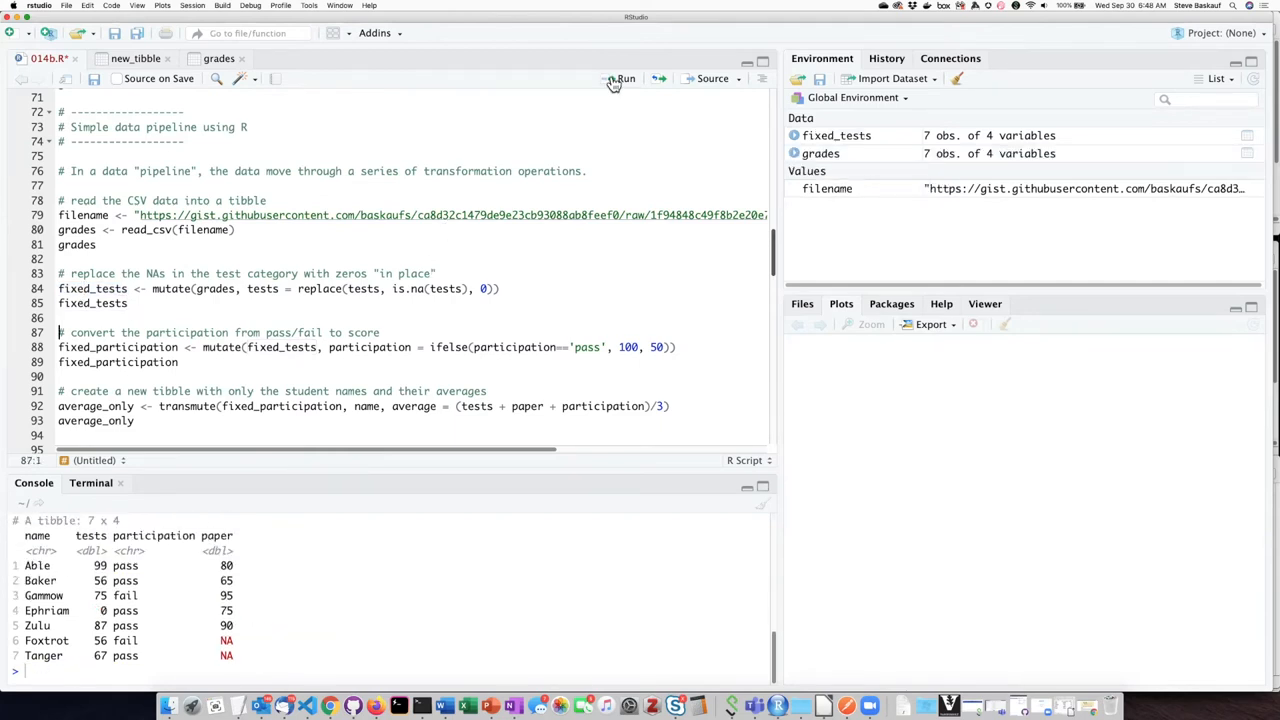
{"action": "left_click", "coordinate": [624, 78]}
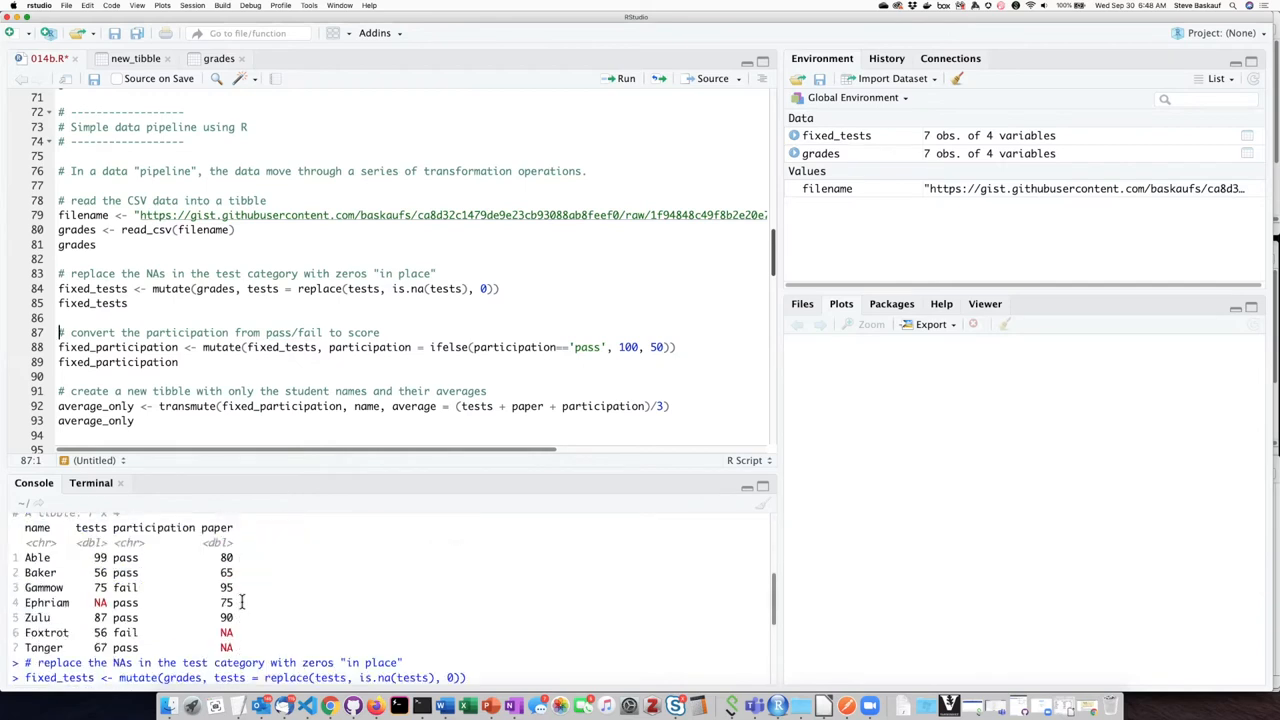
{"action": "scroll", "scroll_direction": "down", "scroll_amount": 3}
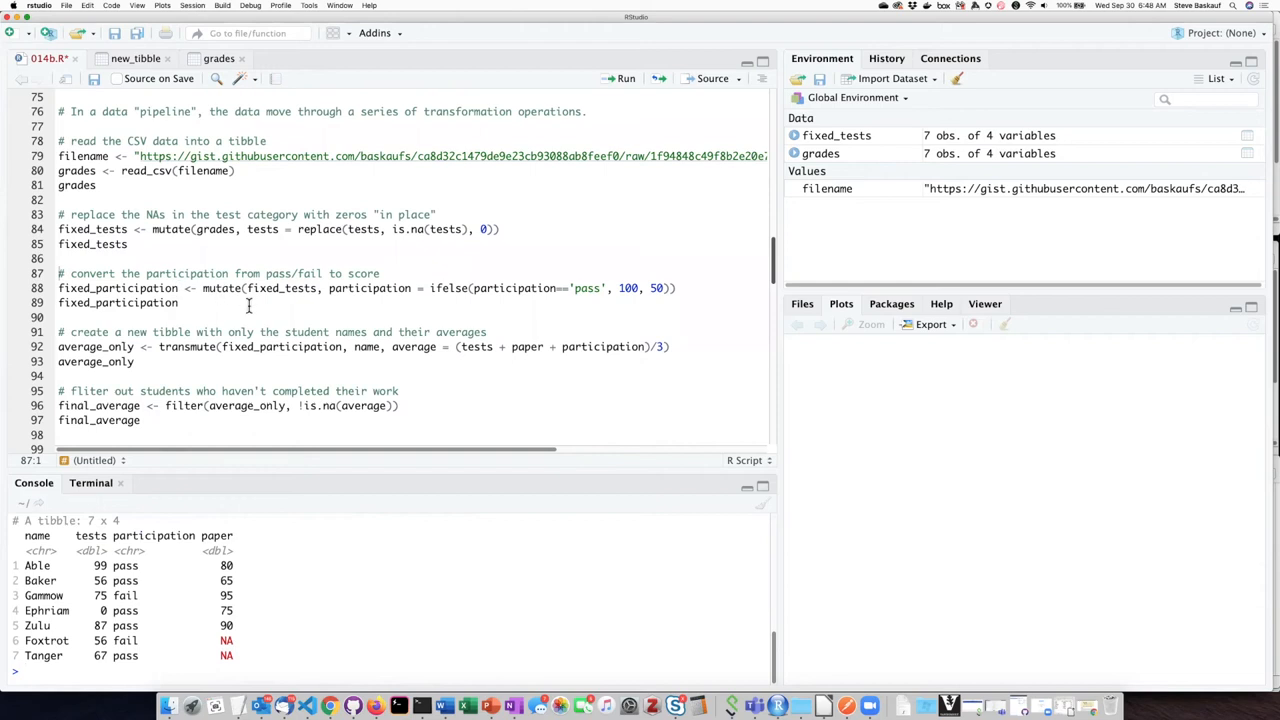
{"action": "mouse_move", "coordinate": [352, 303]}
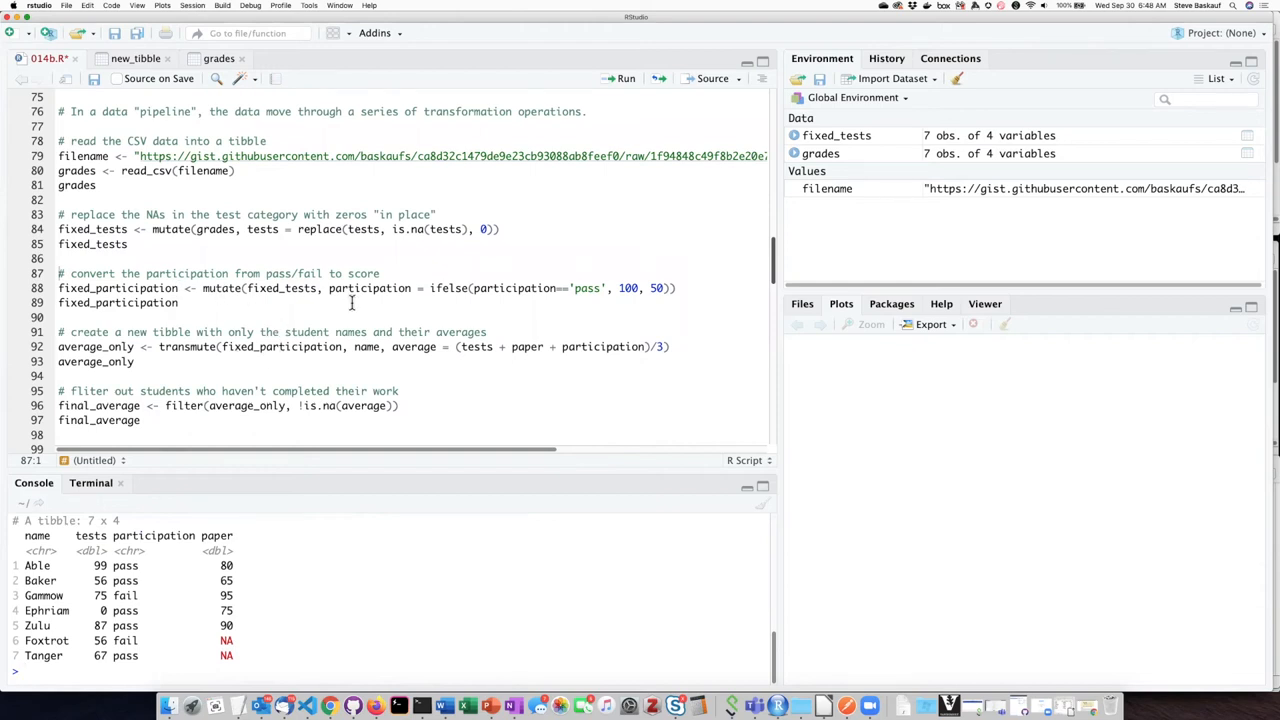
Step: Highlight the pass/fail scoring, then run fixed_participation converting pass to 100 and fail to 50
{"action": "left_click", "coordinate": [527, 288]}
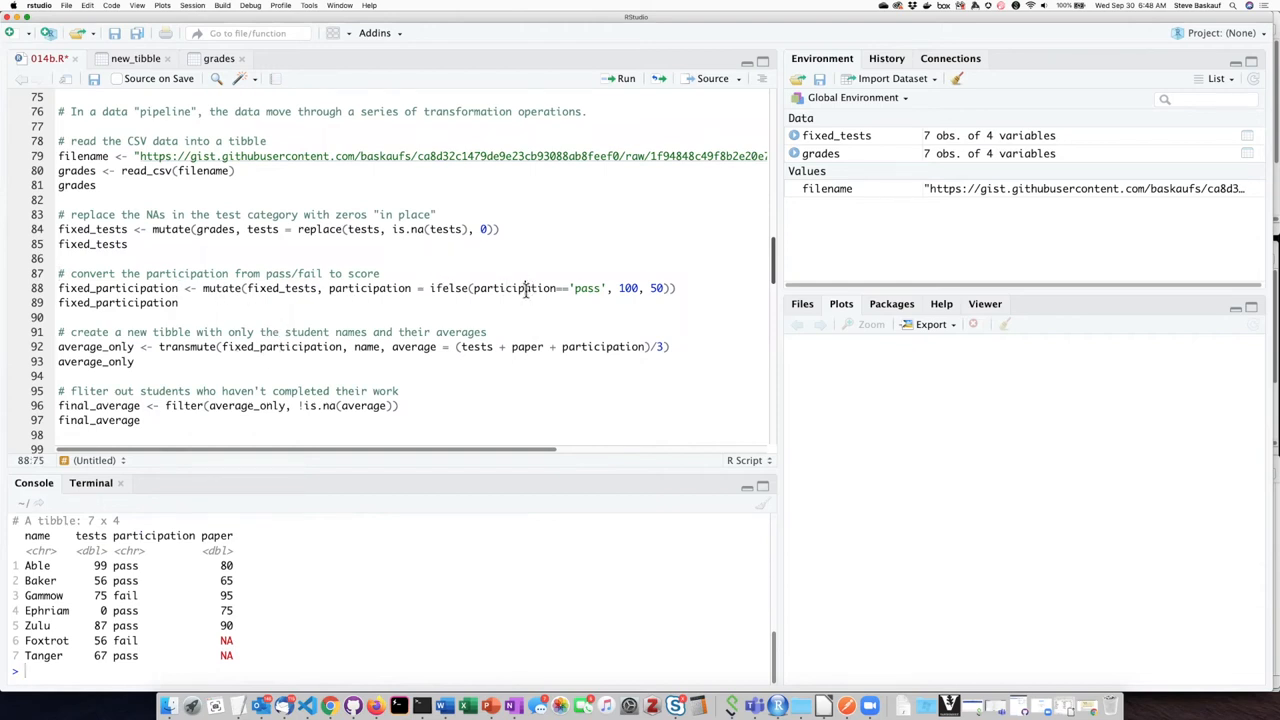
{"action": "double_click", "coordinate": [516, 288]}
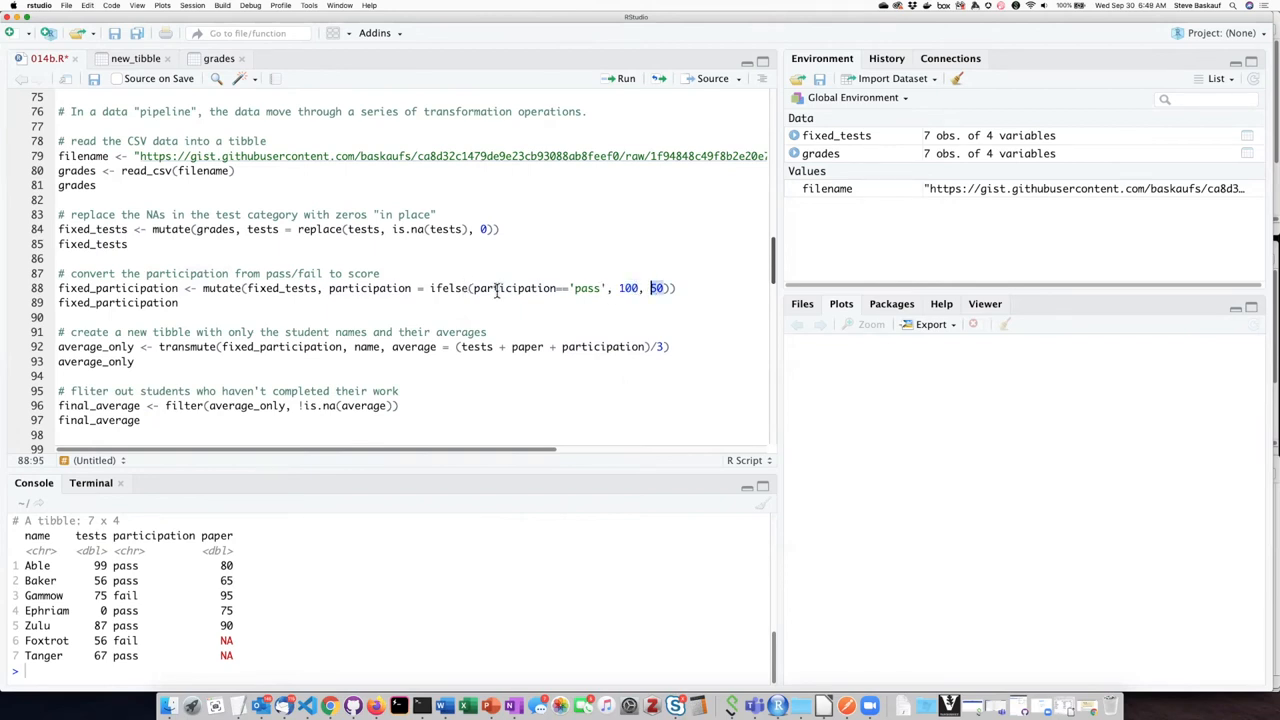
{"action": "double_click", "coordinate": [370, 288]}
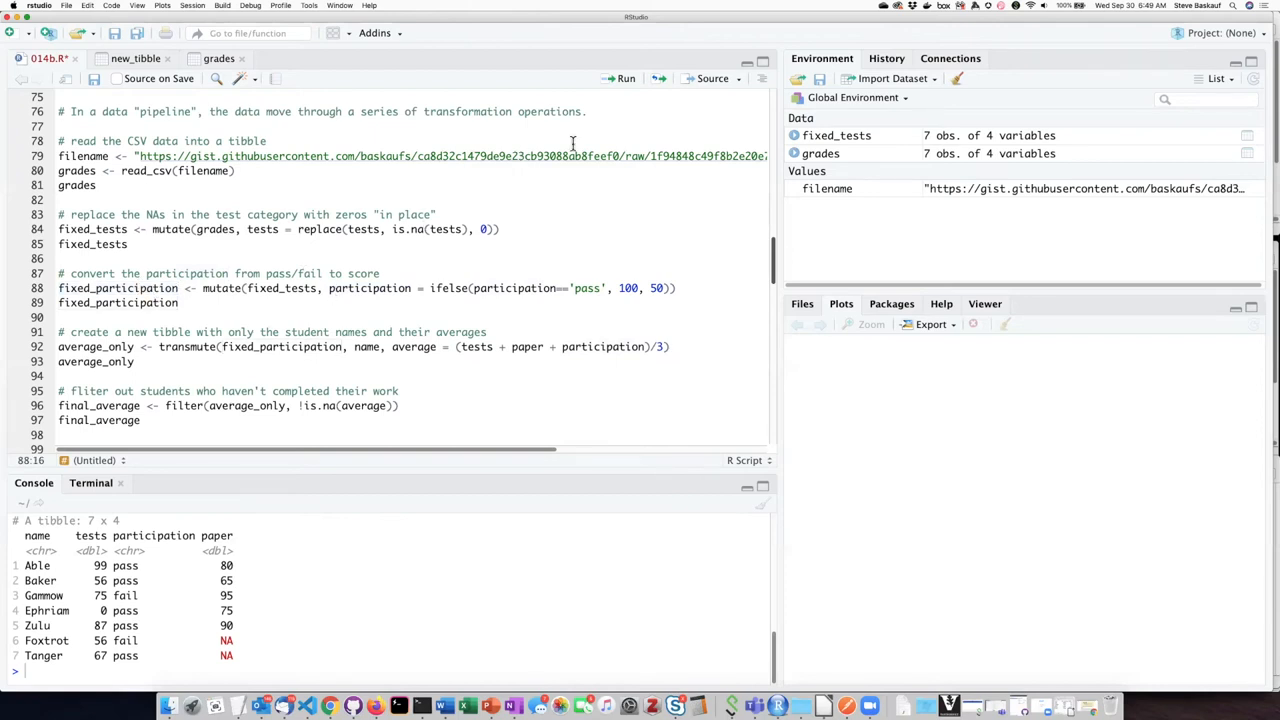
{"action": "left_click", "coordinate": [624, 78]}
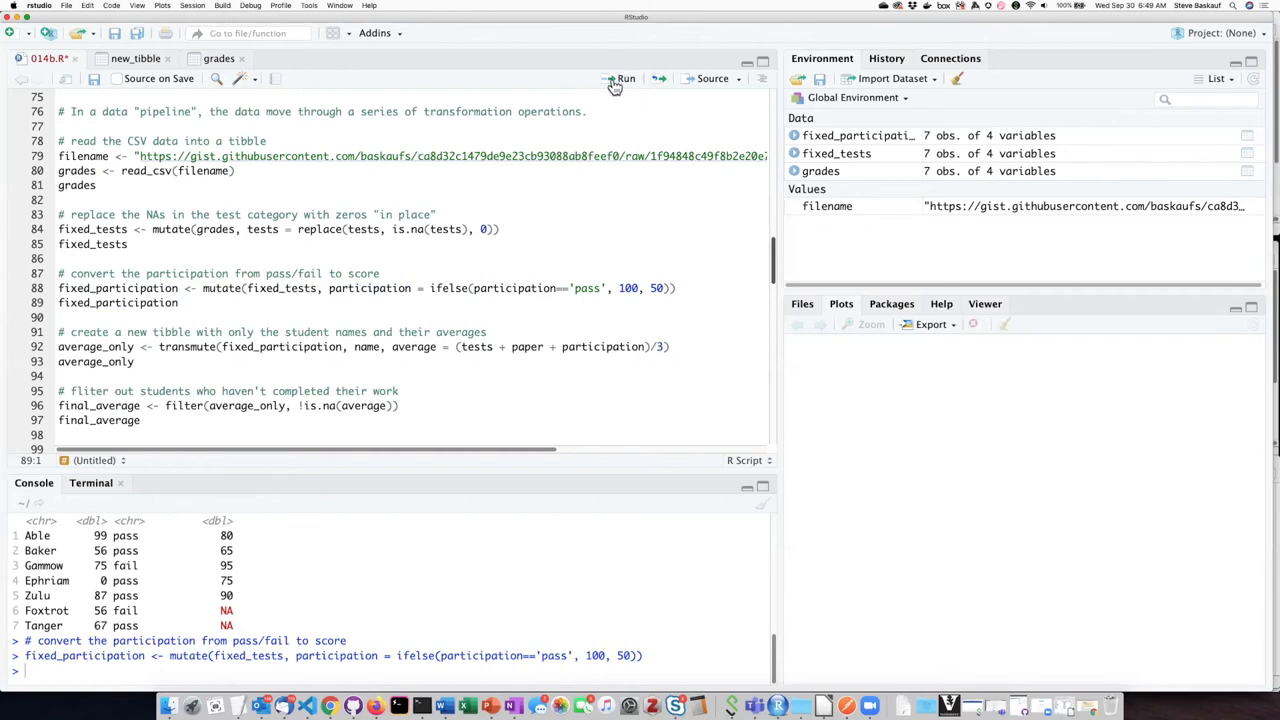
{"action": "left_click", "coordinate": [625, 78]}
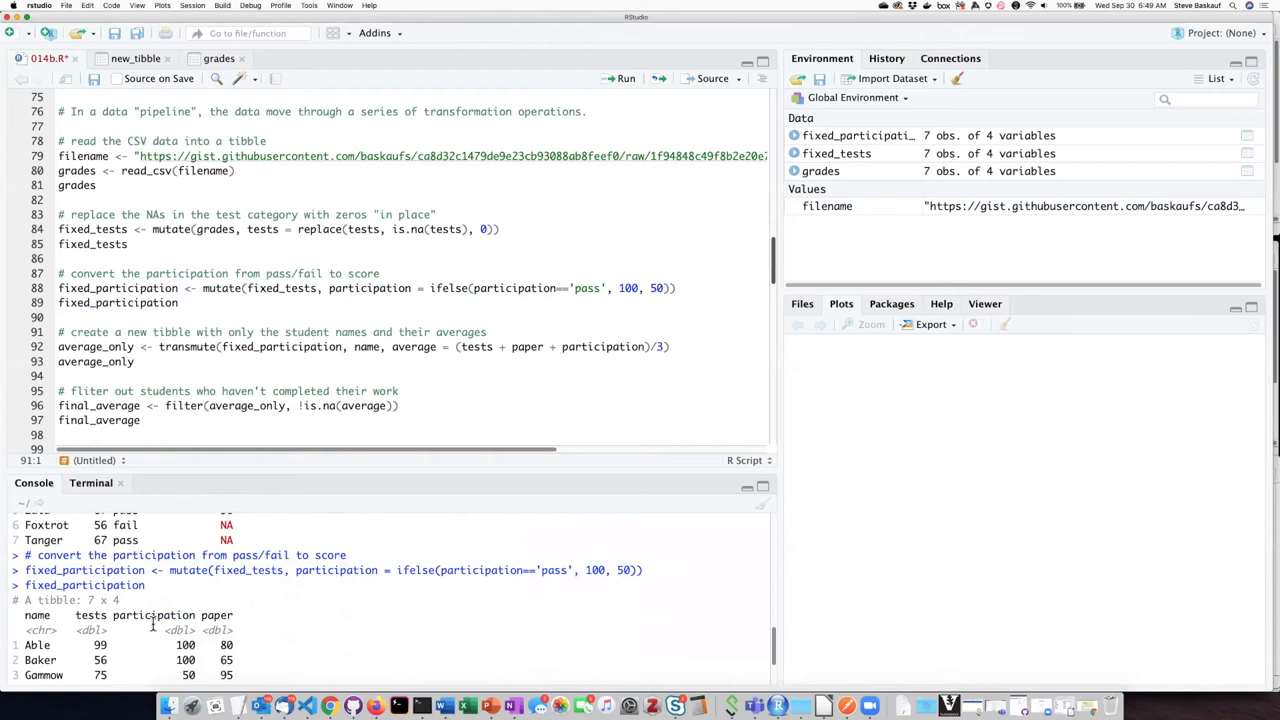
{"action": "scroll", "scroll_direction": "down", "scroll_amount": 3}
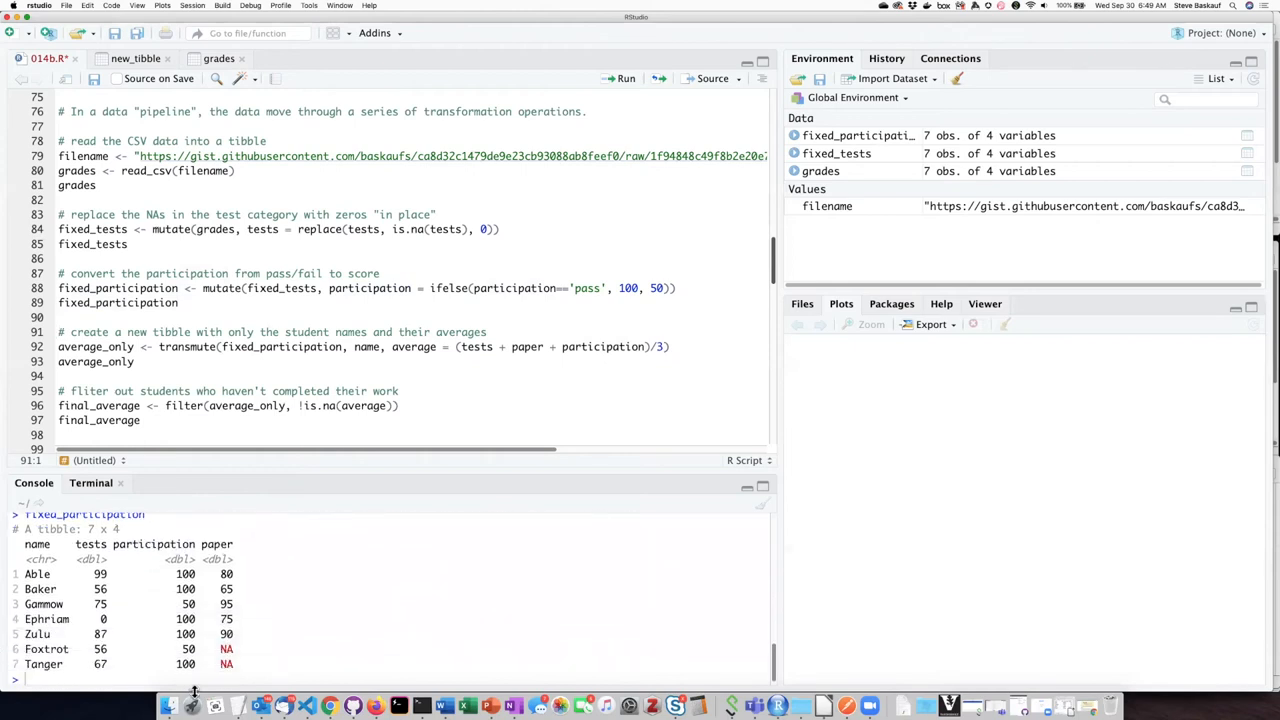
{"action": "mouse_move", "coordinate": [336, 393]}
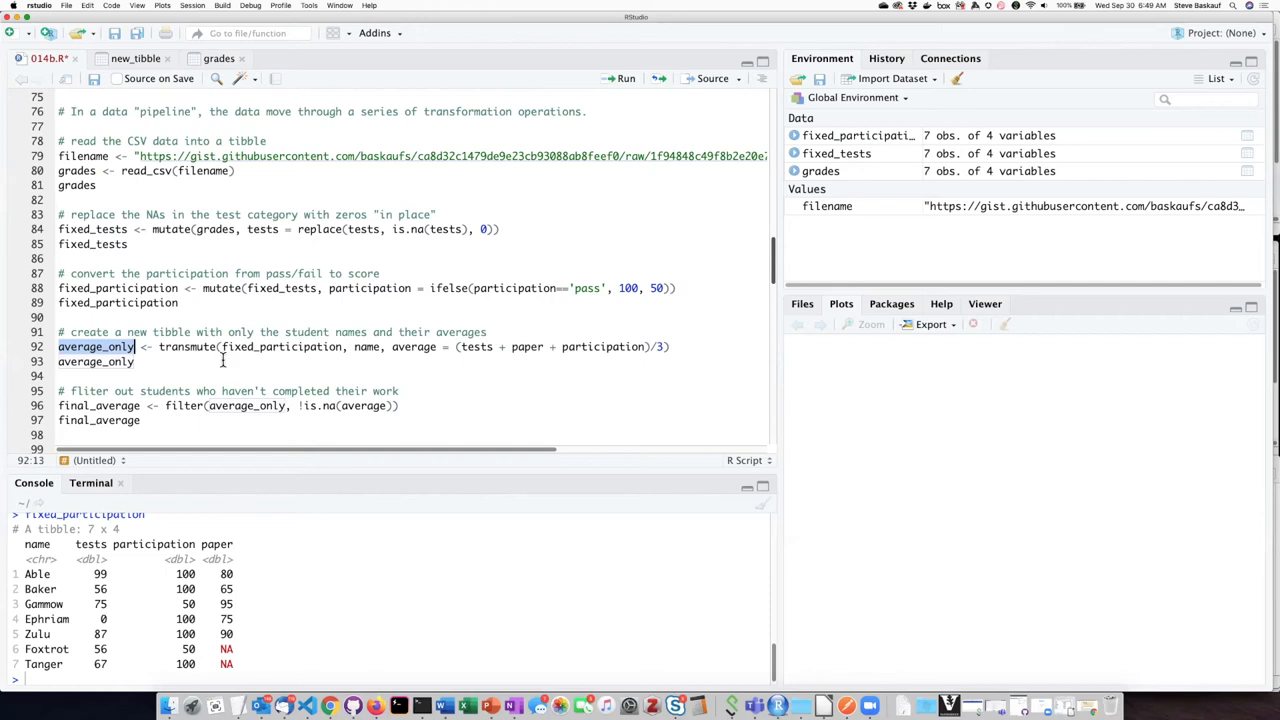
Step: Highlight parts of the transmute line, then run it to build average_only with names and averages
{"action": "double_click", "coordinate": [187, 346]}
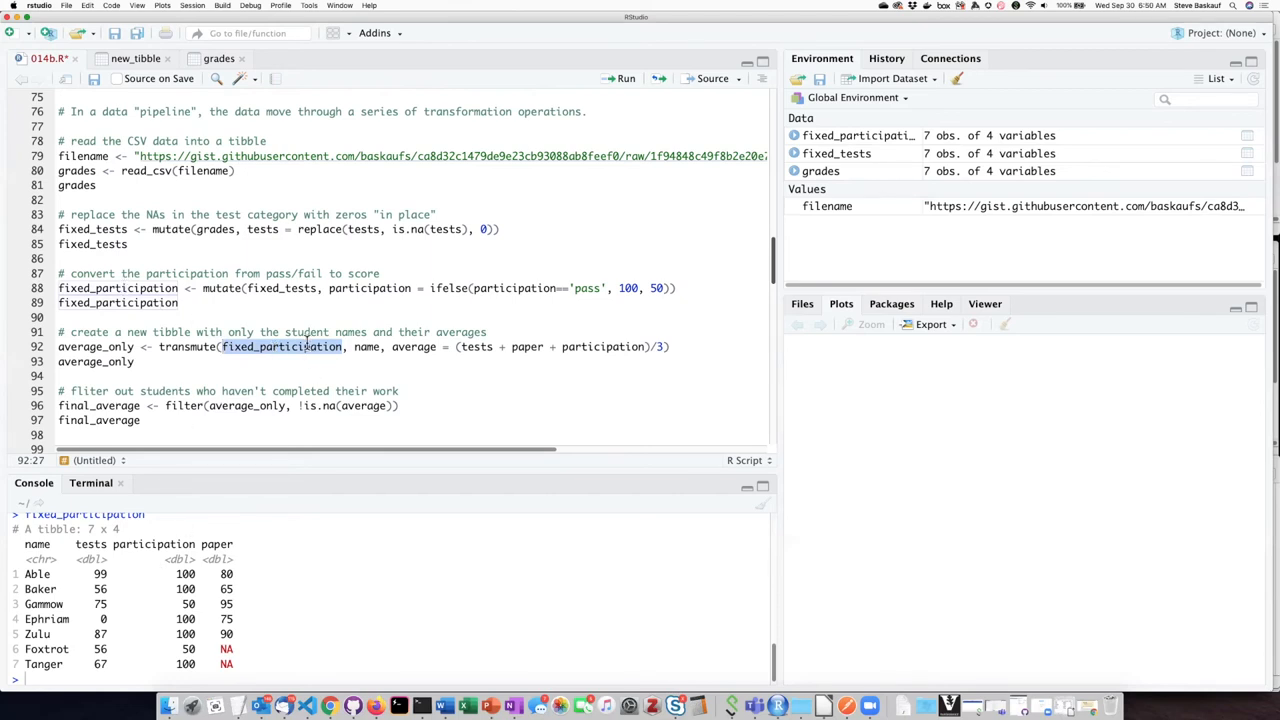
{"action": "left_click", "coordinate": [345, 346]}
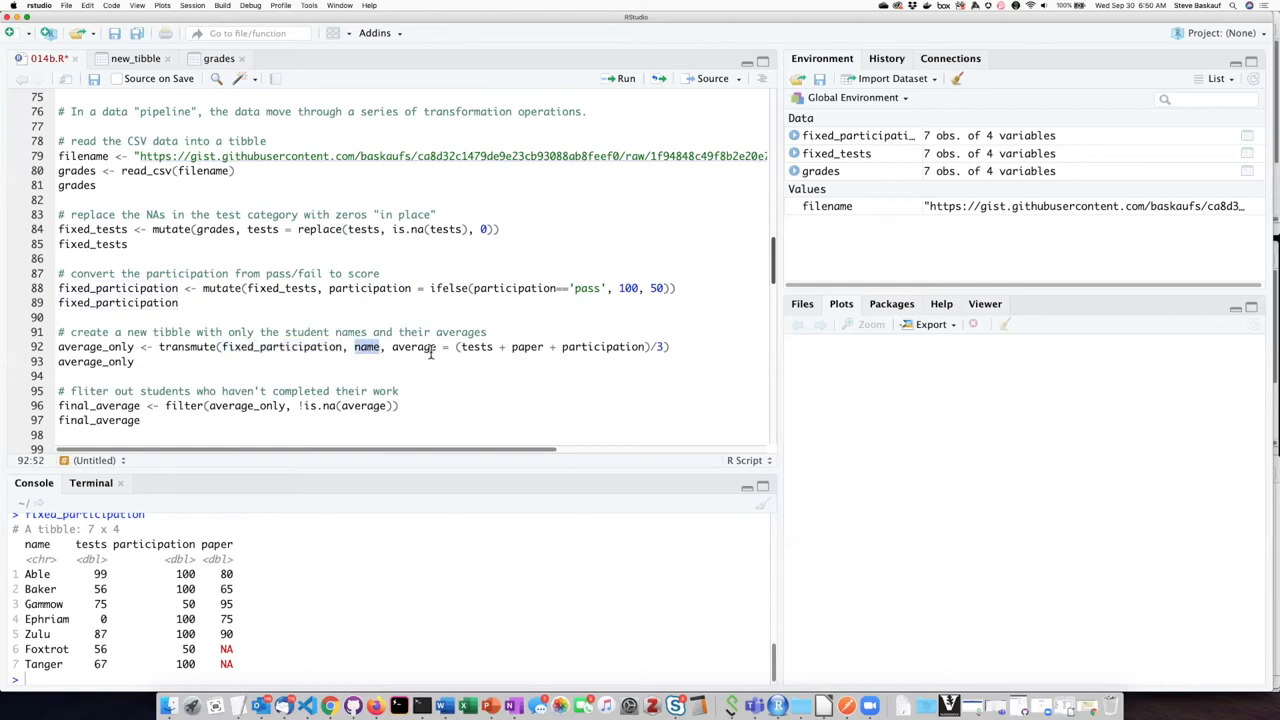
{"action": "double_click", "coordinate": [412, 347]}
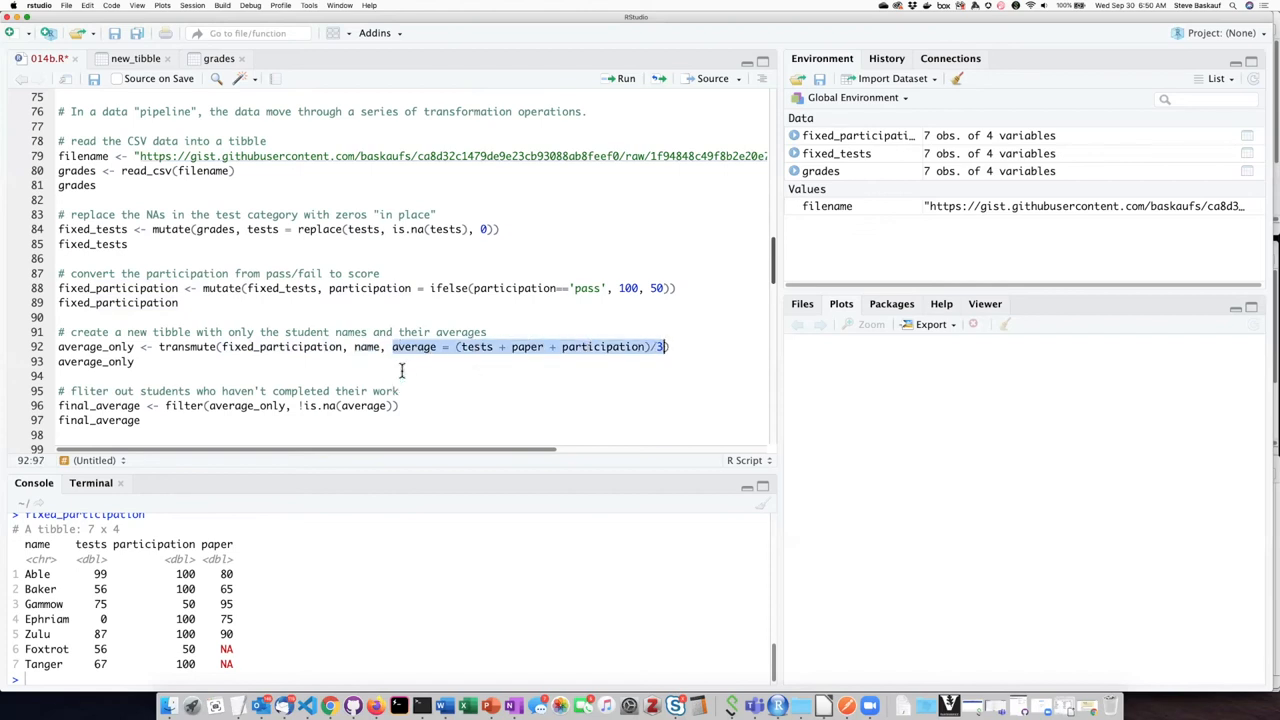
{"action": "mouse_move", "coordinate": [481, 360]}
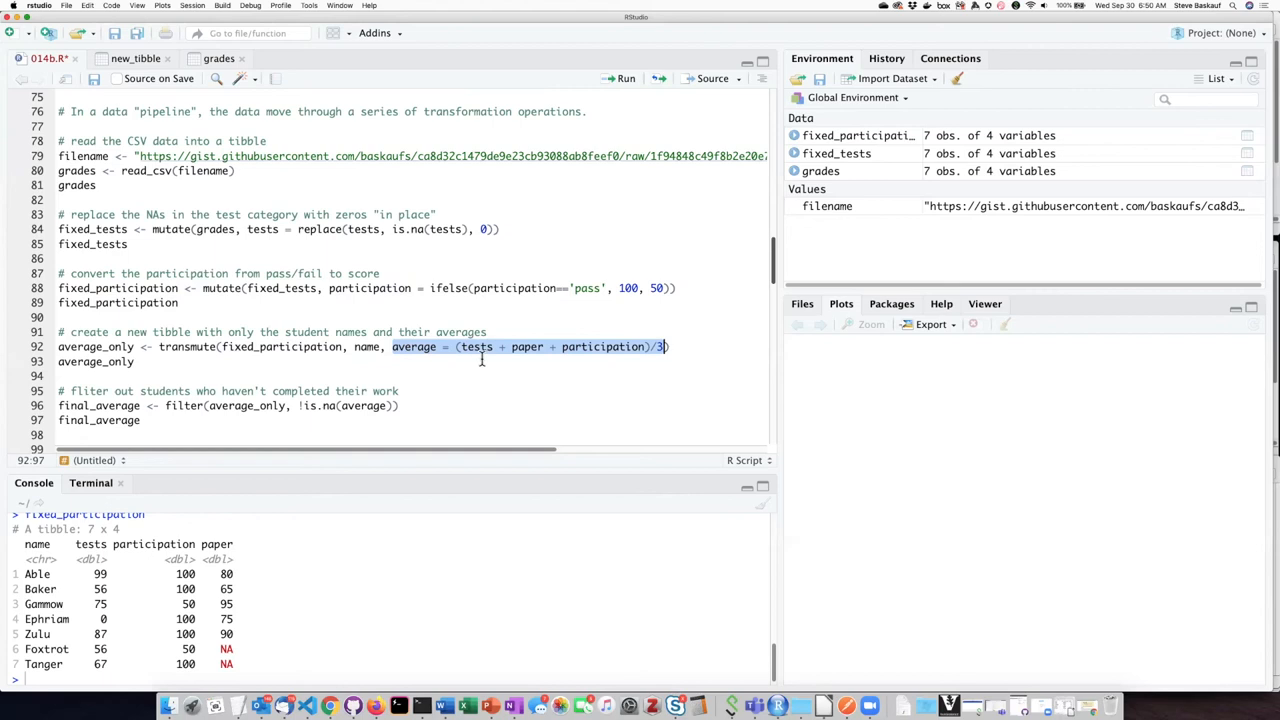
{"action": "left_click", "coordinate": [480, 346]}
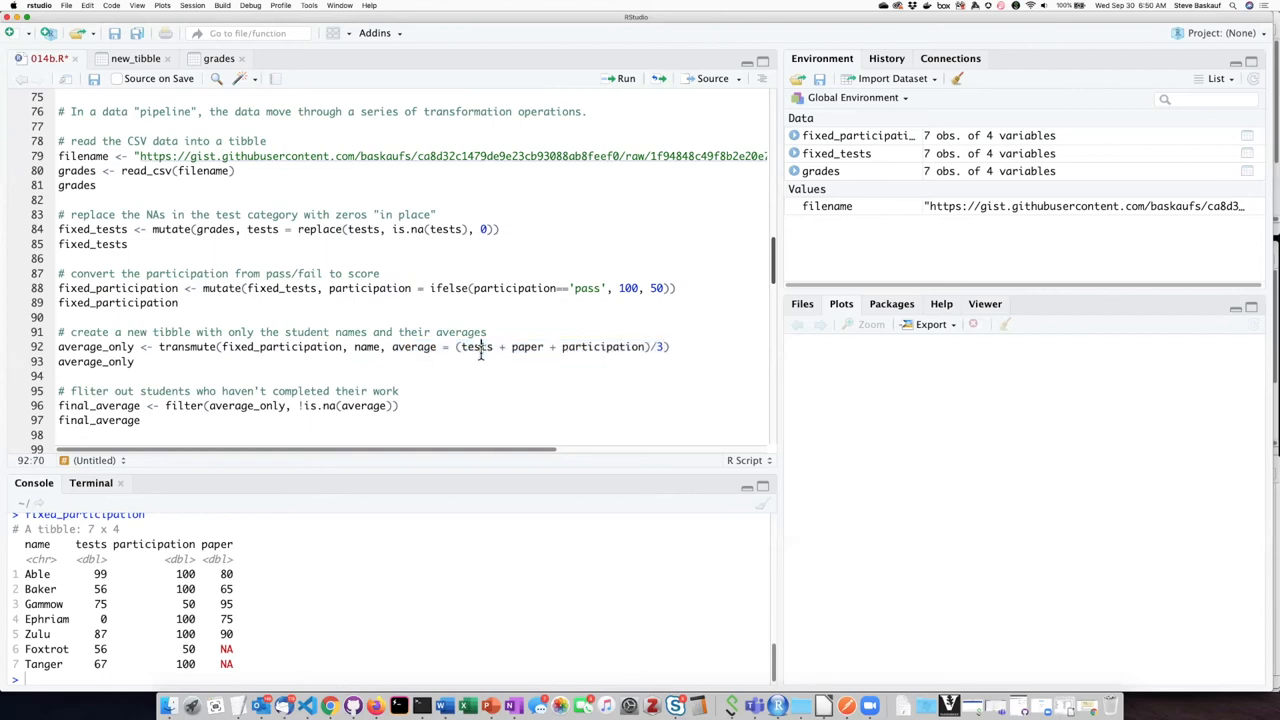
{"action": "double_click", "coordinate": [527, 347]}
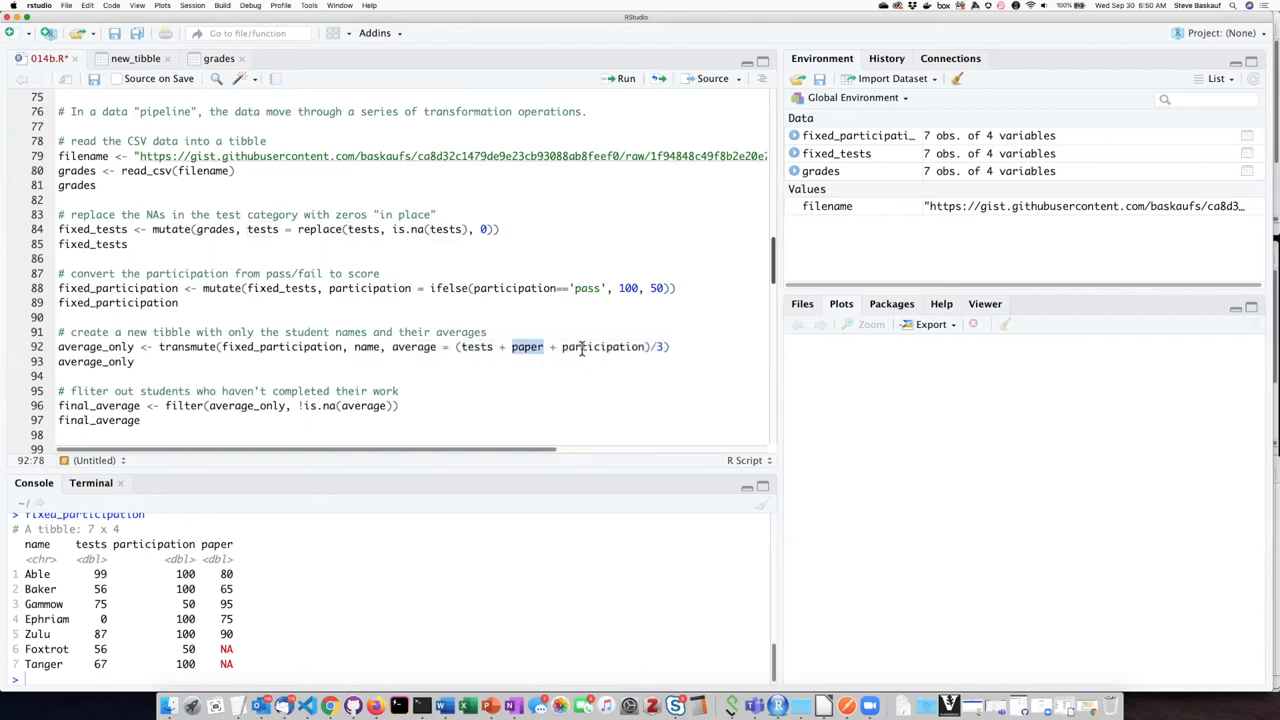
{"action": "double_click", "coordinate": [602, 347]}
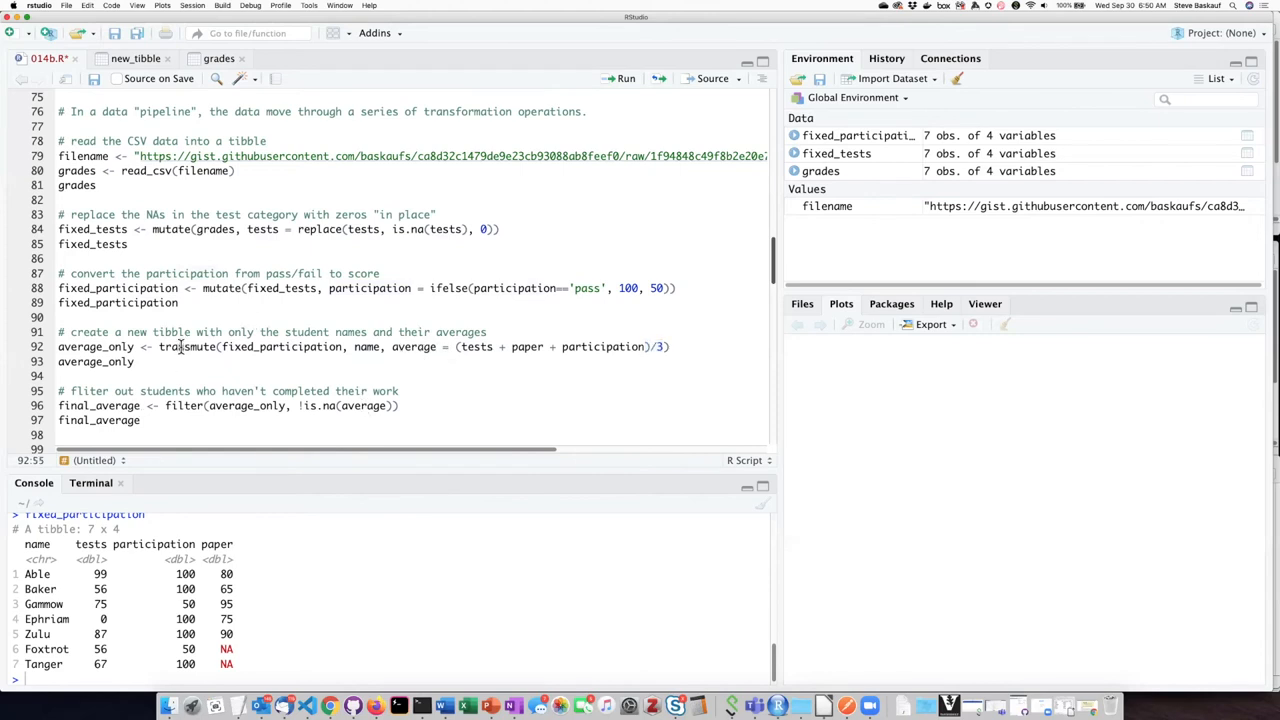
{"action": "mouse_move", "coordinate": [188, 346]}
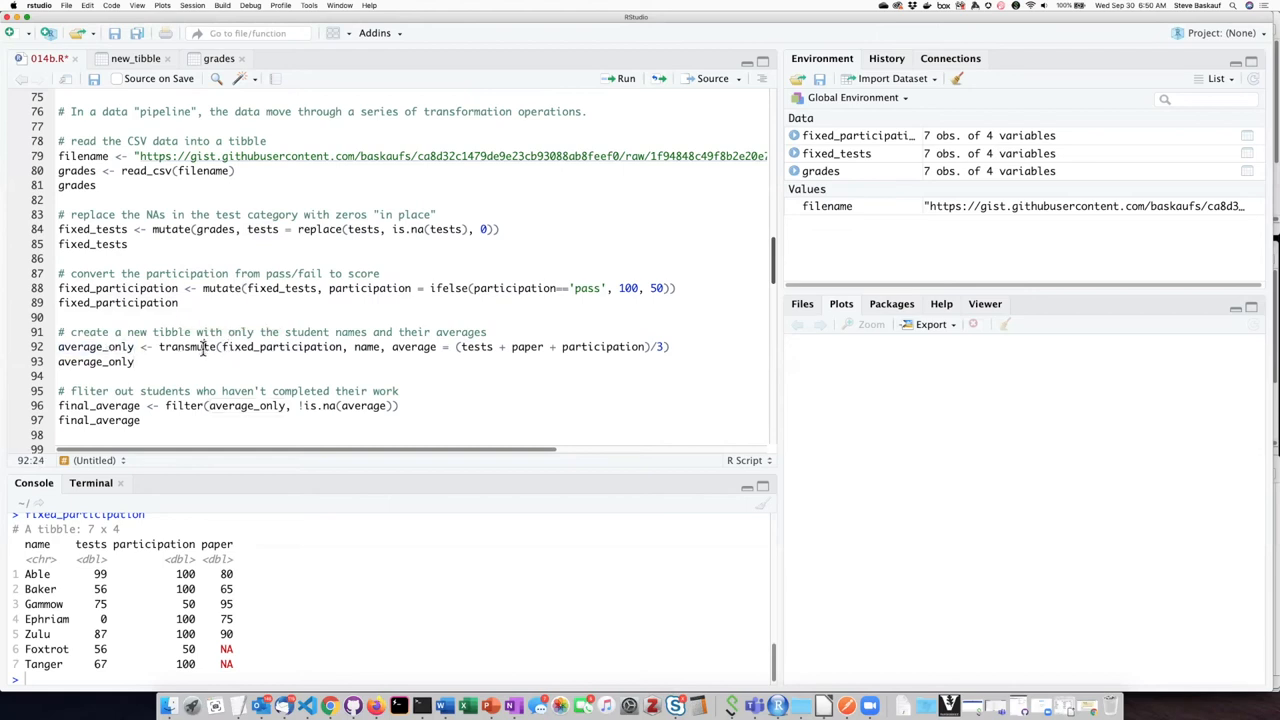
{"action": "left_click", "coordinate": [621, 78]}
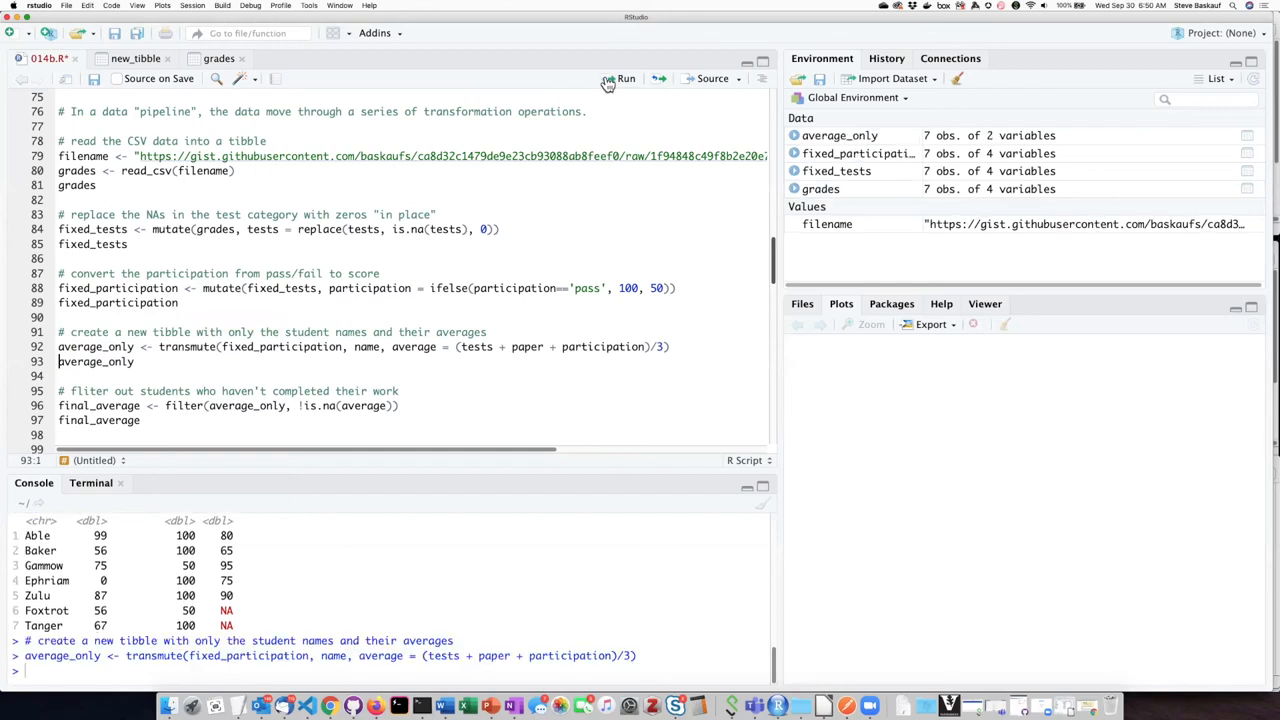
{"action": "mouse_move", "coordinate": [617, 82]}
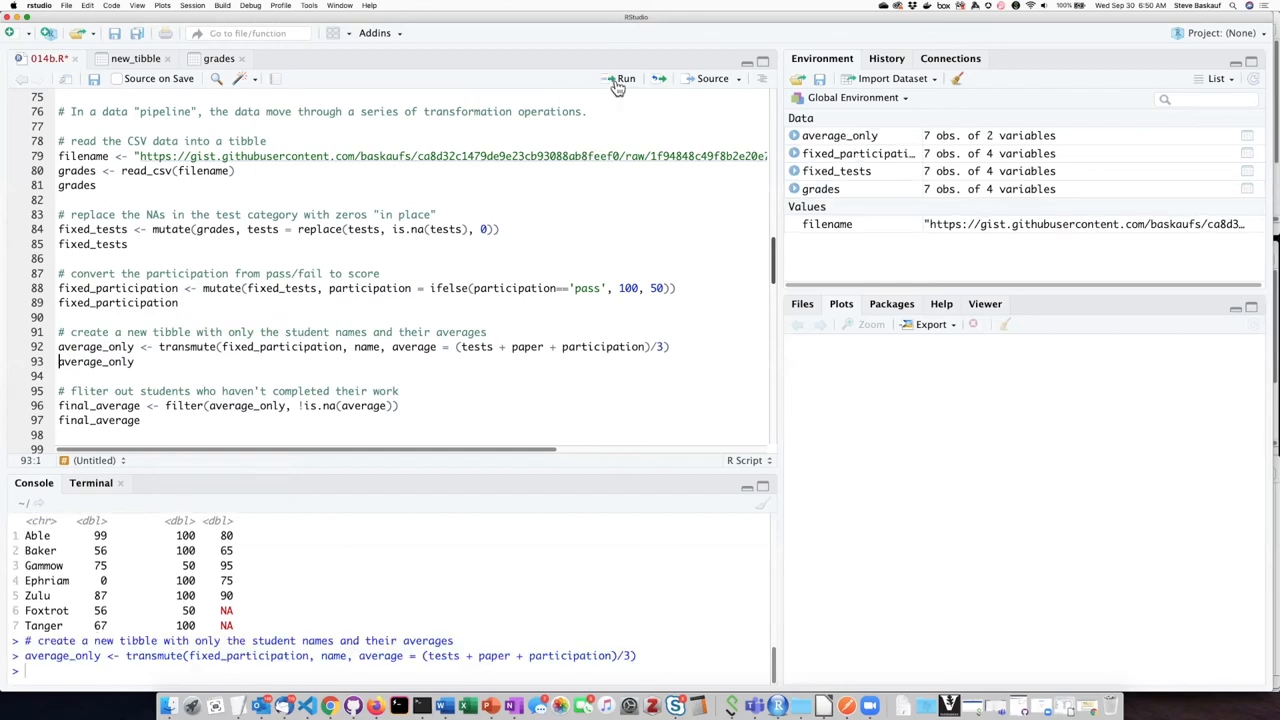
Step: Print average_only, showing five student averages and NA for Foxtrot and Tanger
{"action": "left_click", "coordinate": [625, 78]}
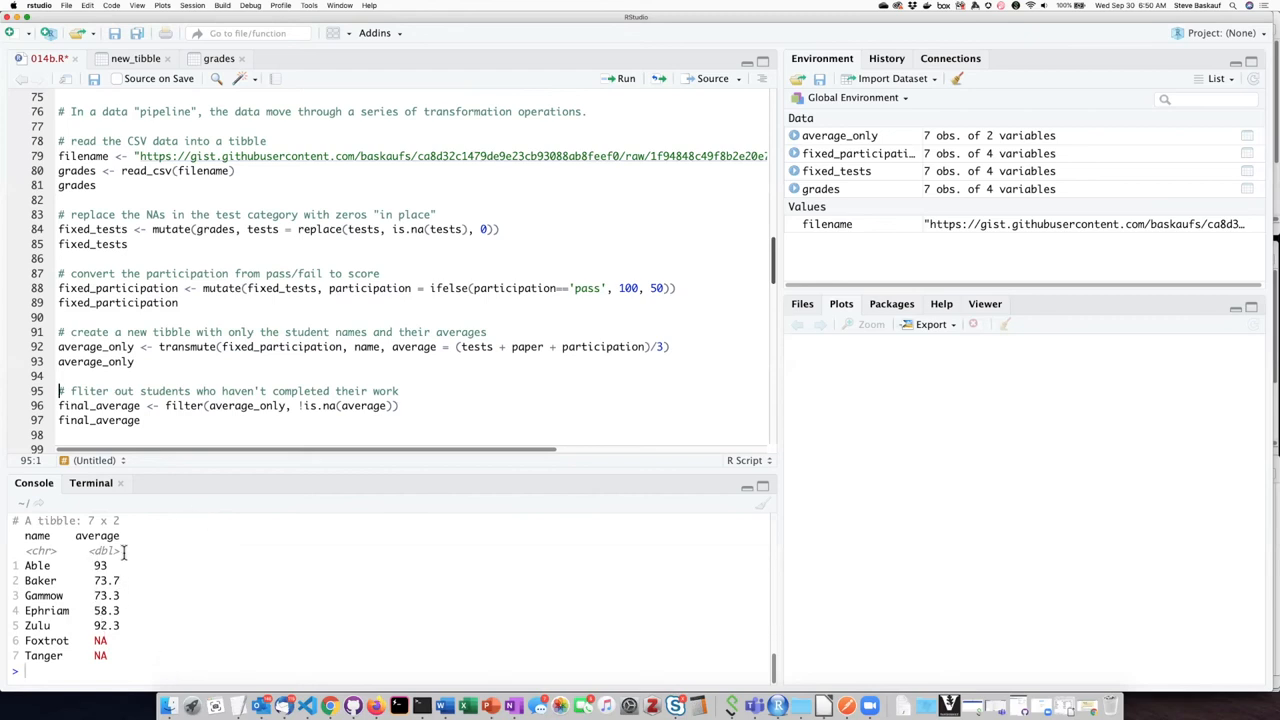
{"action": "mouse_move", "coordinate": [22, 553]}
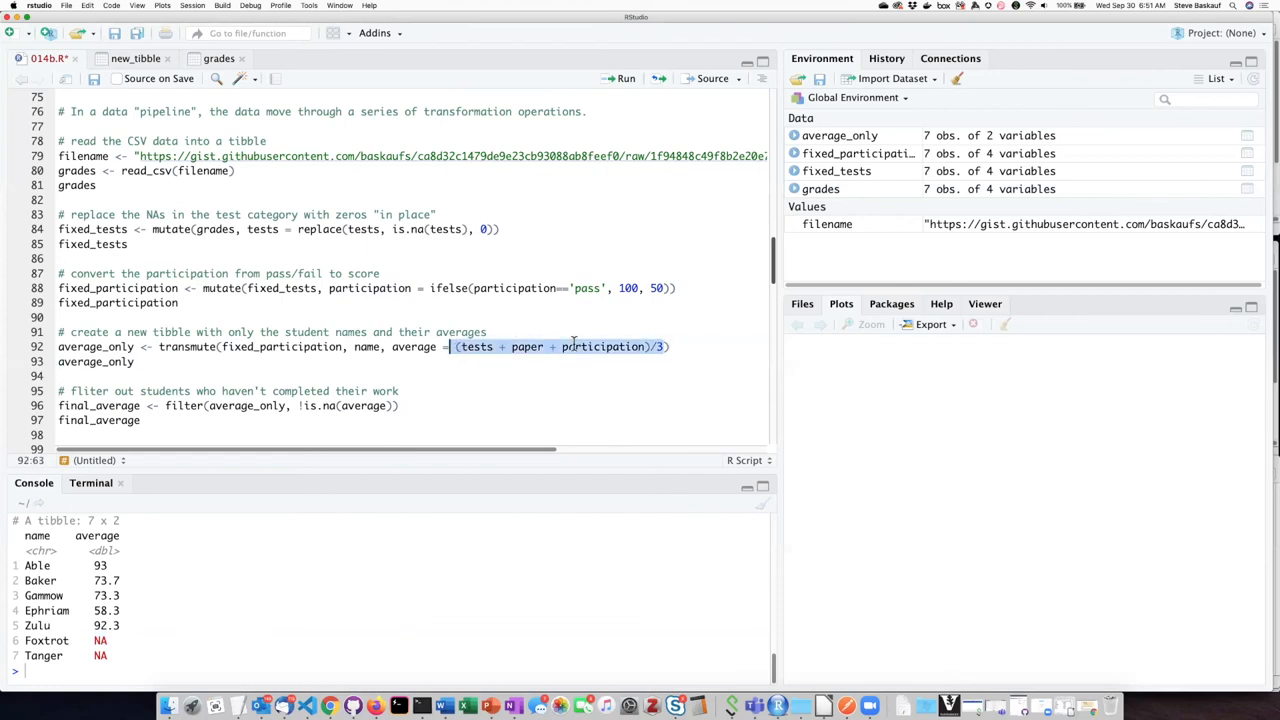
{"action": "double_click", "coordinate": [527, 346]}
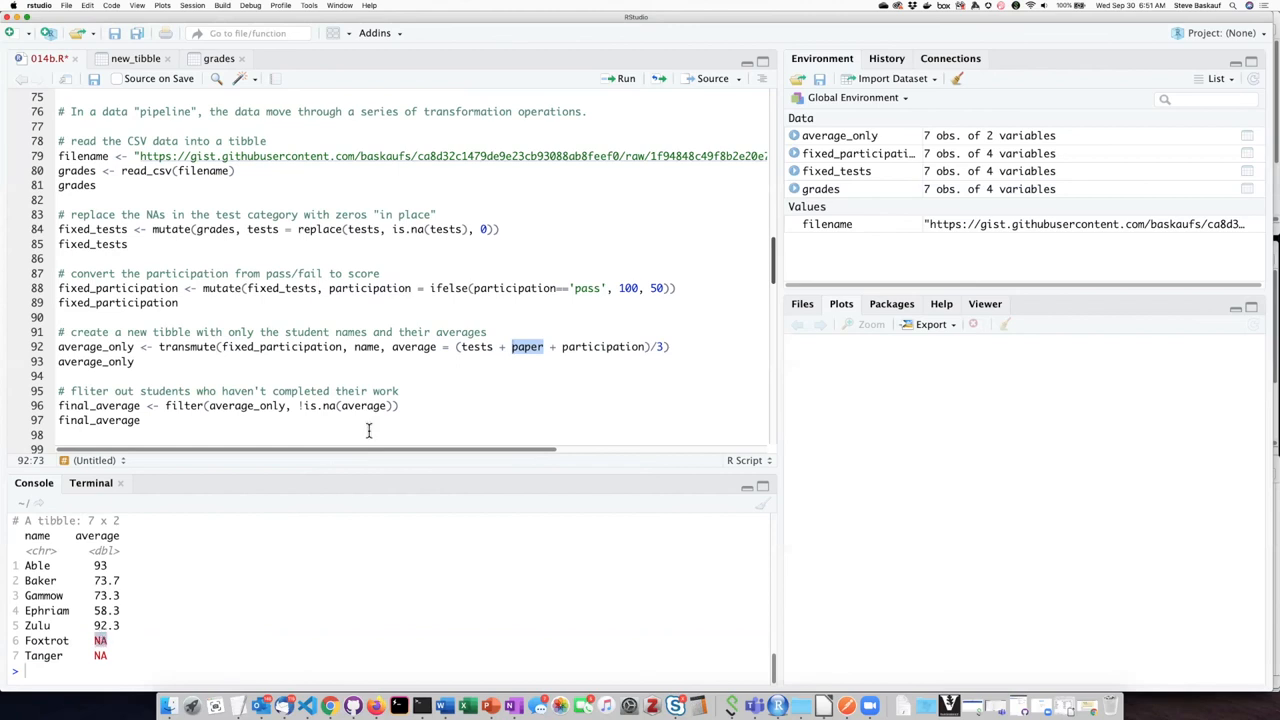
{"action": "mouse_move", "coordinate": [395, 388]}
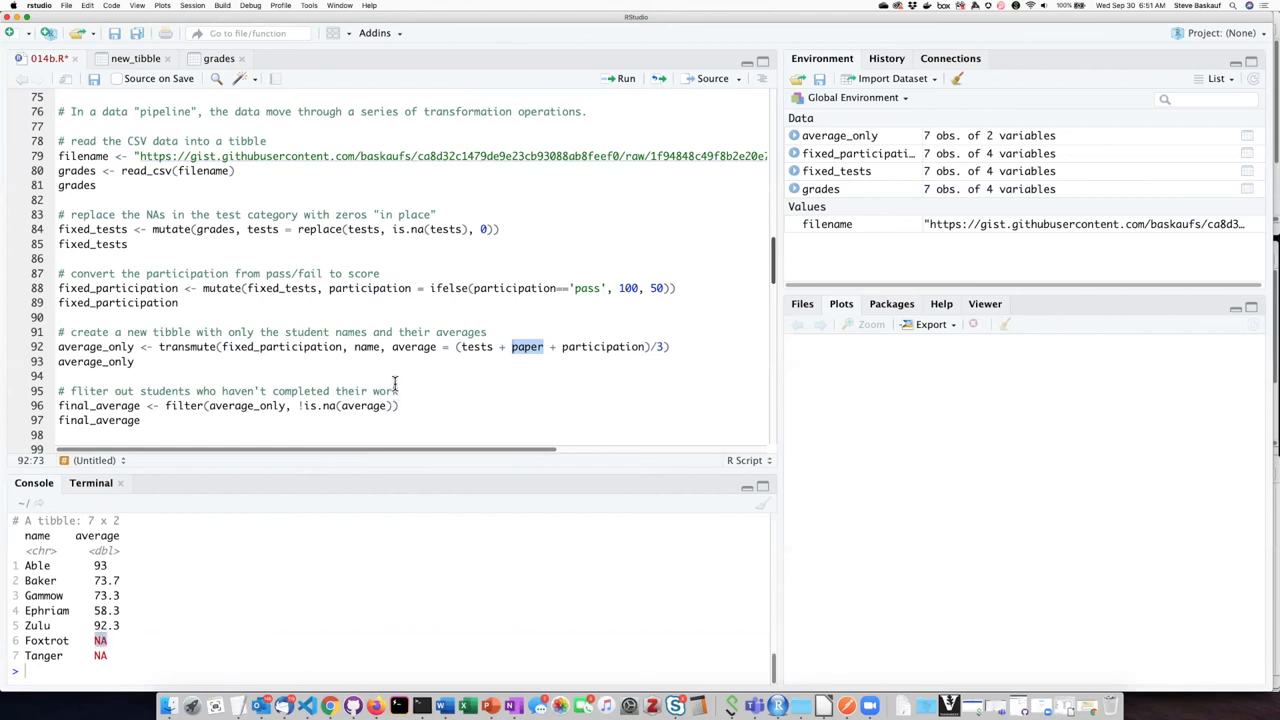
{"action": "mouse_move", "coordinate": [404, 393]}
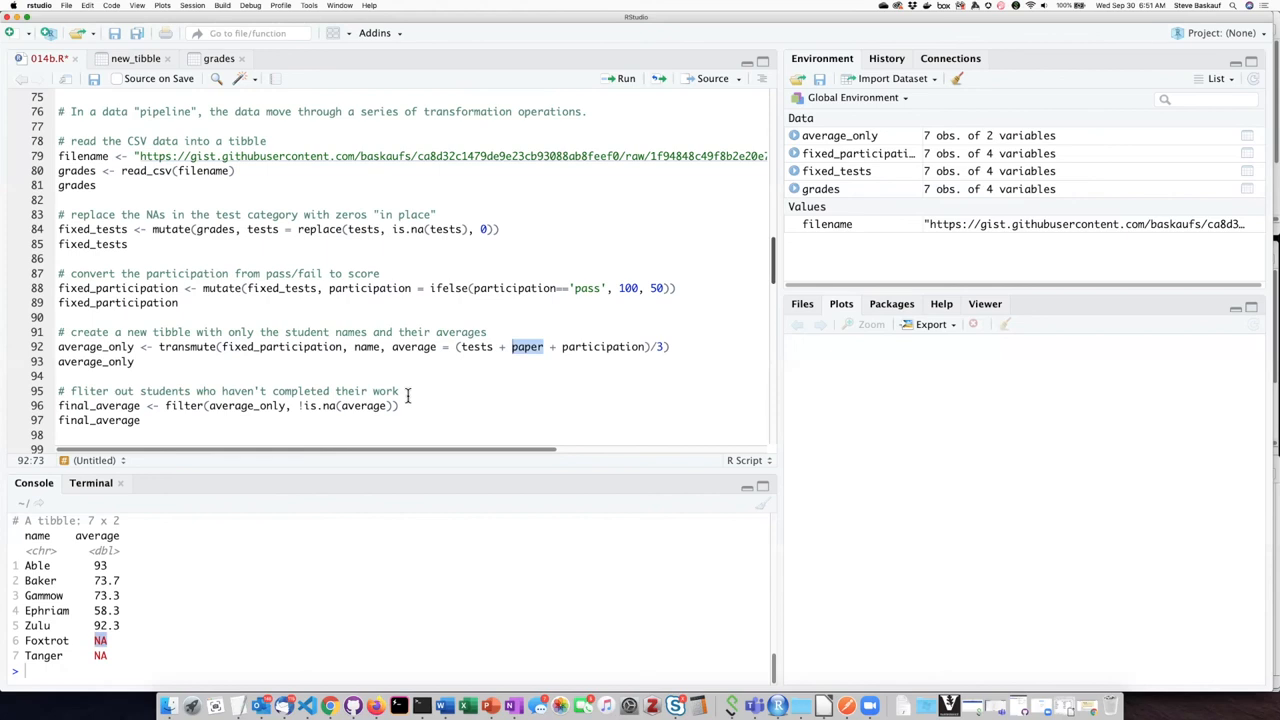
{"action": "mouse_move", "coordinate": [404, 405]}
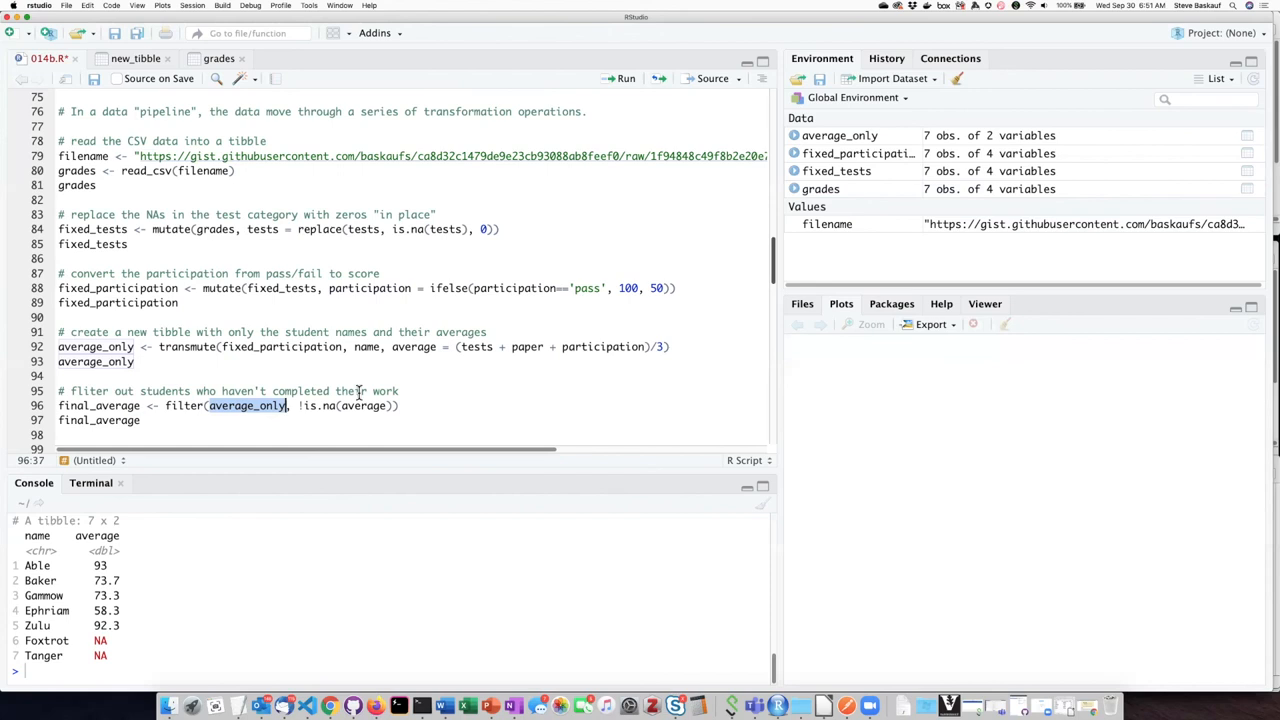
{"action": "double_click", "coordinate": [363, 405]}
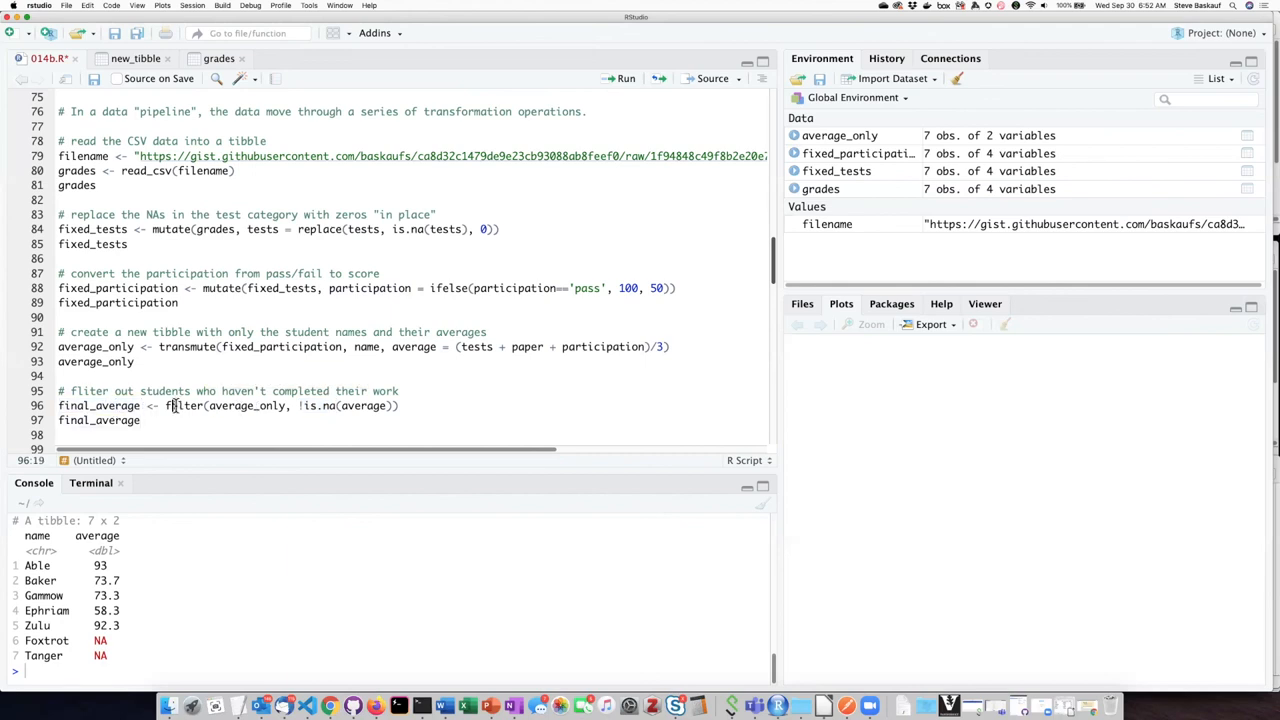
Step: Run the filter creating final_average without Foxtrot and Tanger, and print the five remaining students
{"action": "left_click", "coordinate": [621, 79]}
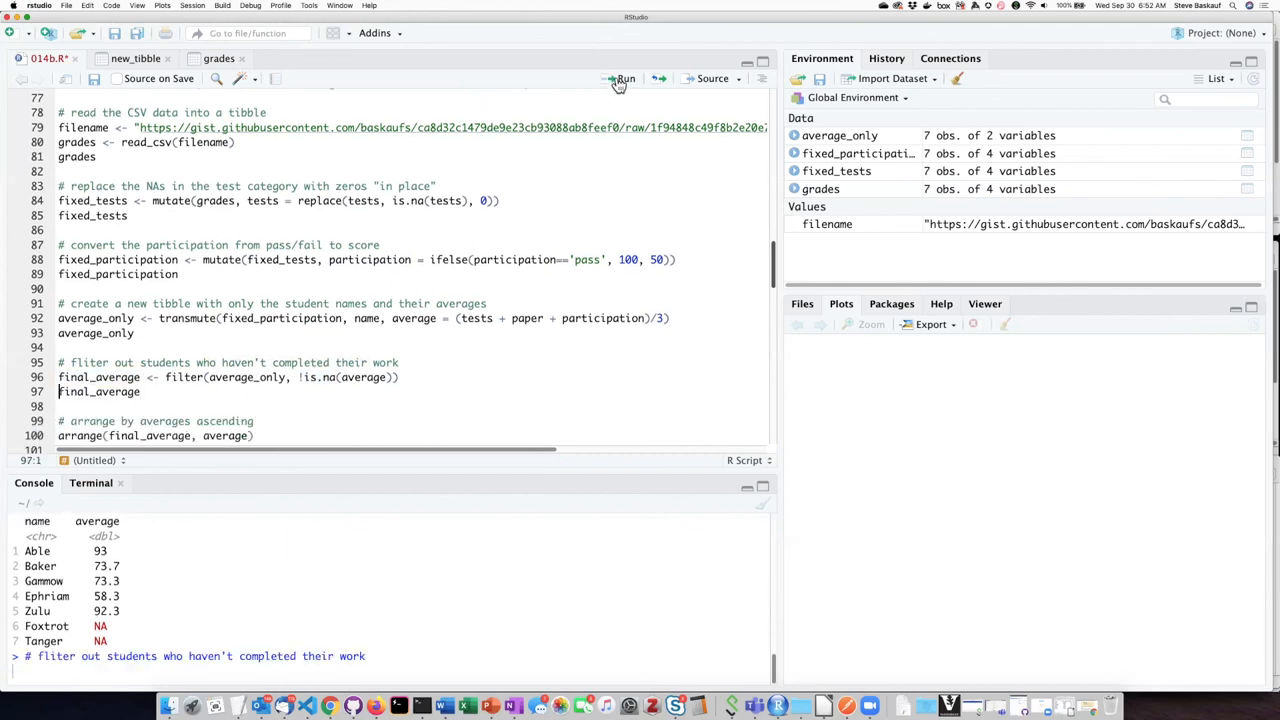
{"action": "left_click", "coordinate": [624, 78]}
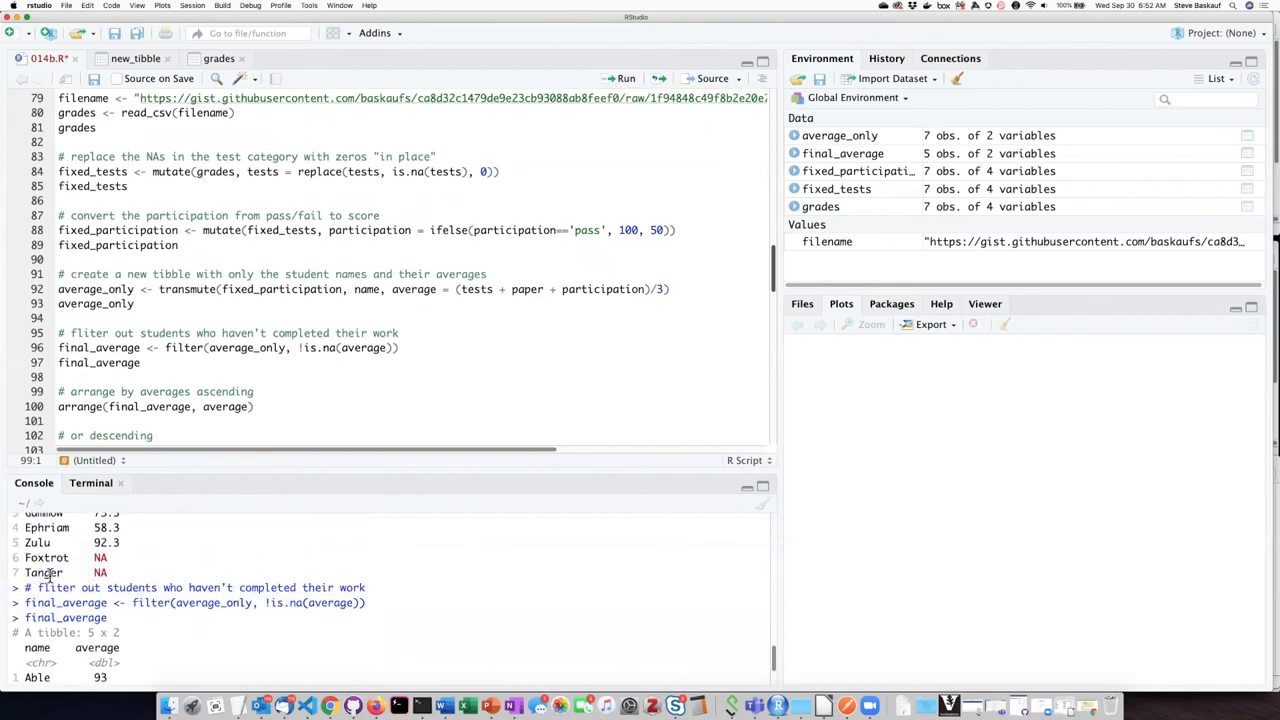
{"action": "scroll", "scroll_direction": "down", "scroll_amount": 3}
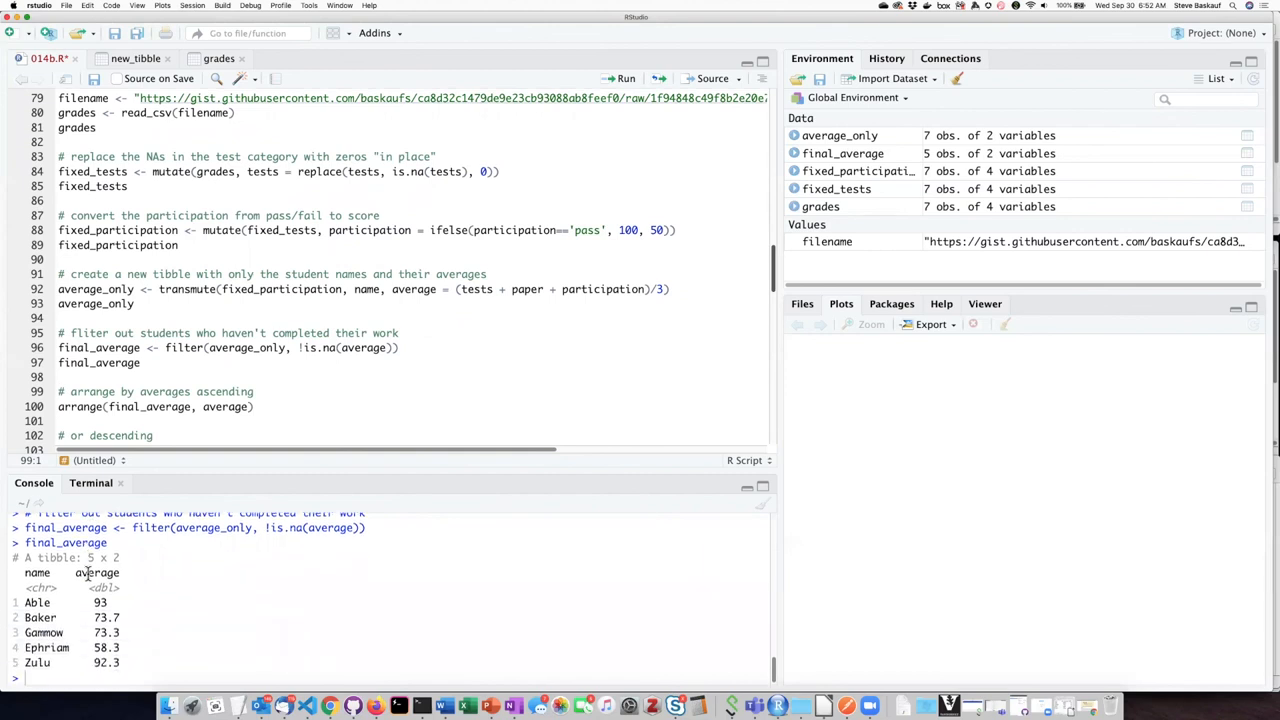
{"action": "scroll", "scroll_direction": "down", "scroll_amount": 3}
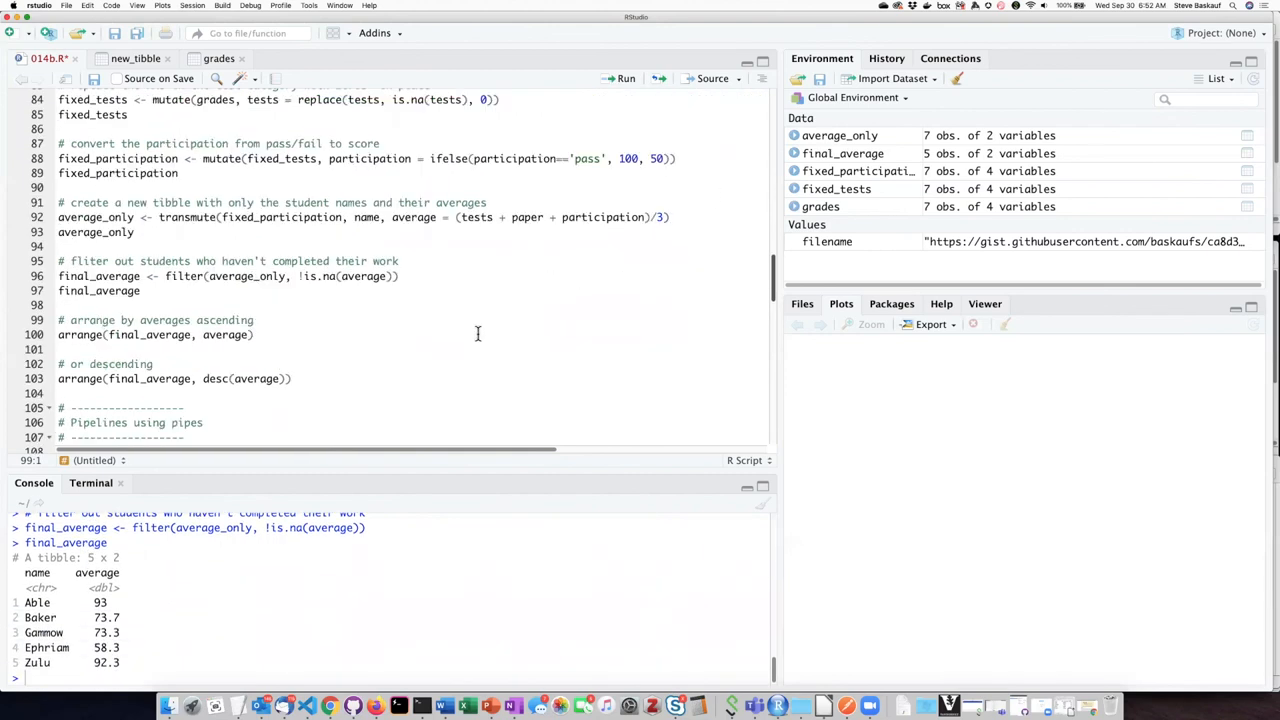
{"action": "mouse_move", "coordinate": [203, 676]}
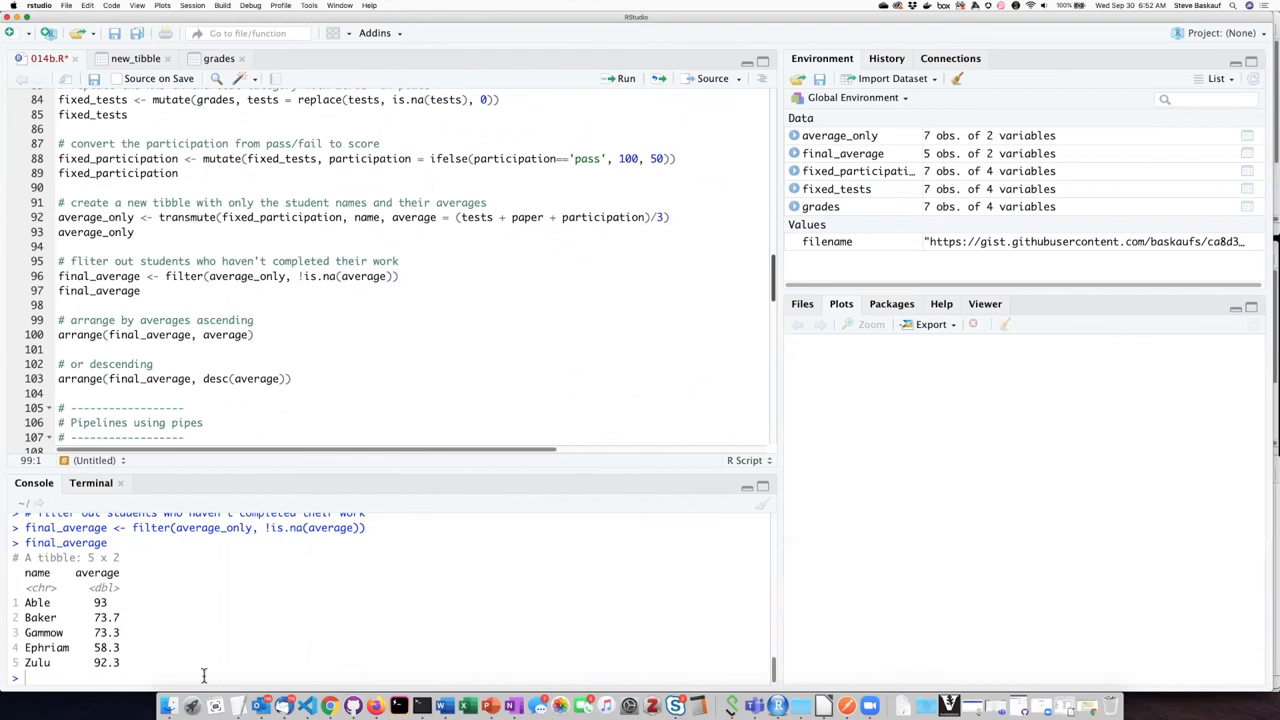
{"action": "mouse_move", "coordinate": [163, 618]}
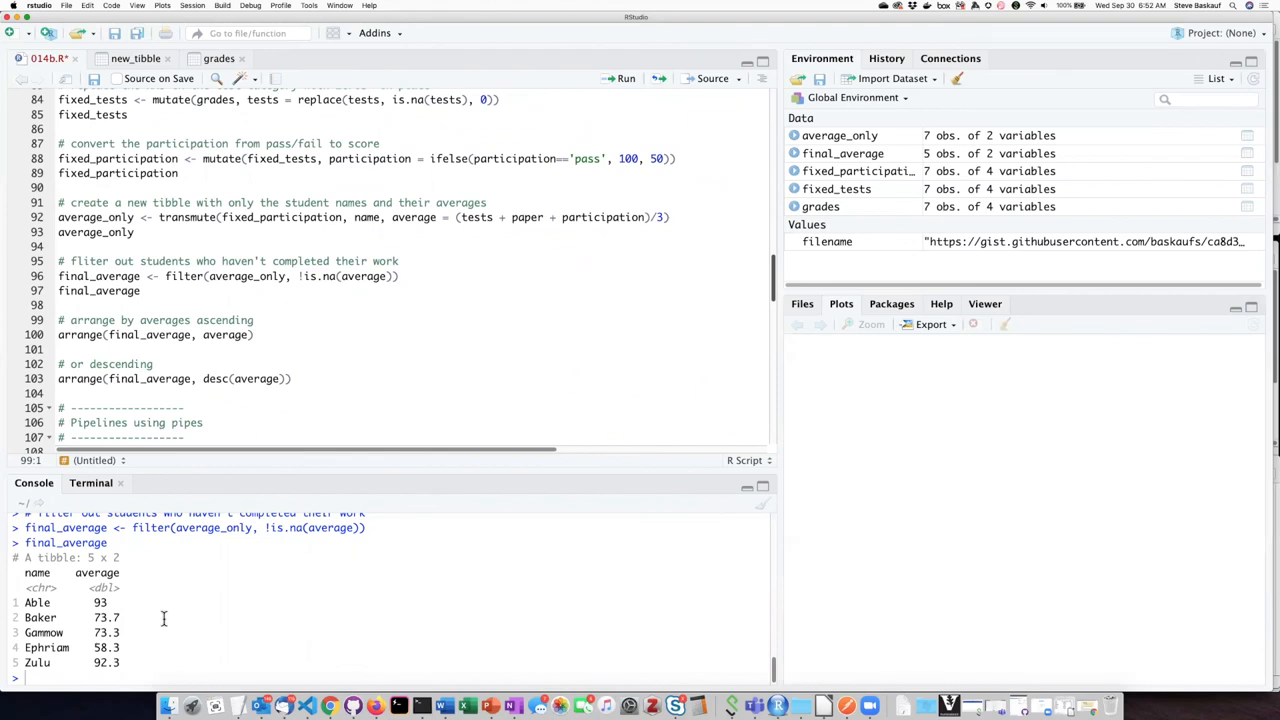
{"action": "mouse_move", "coordinate": [150, 611]}
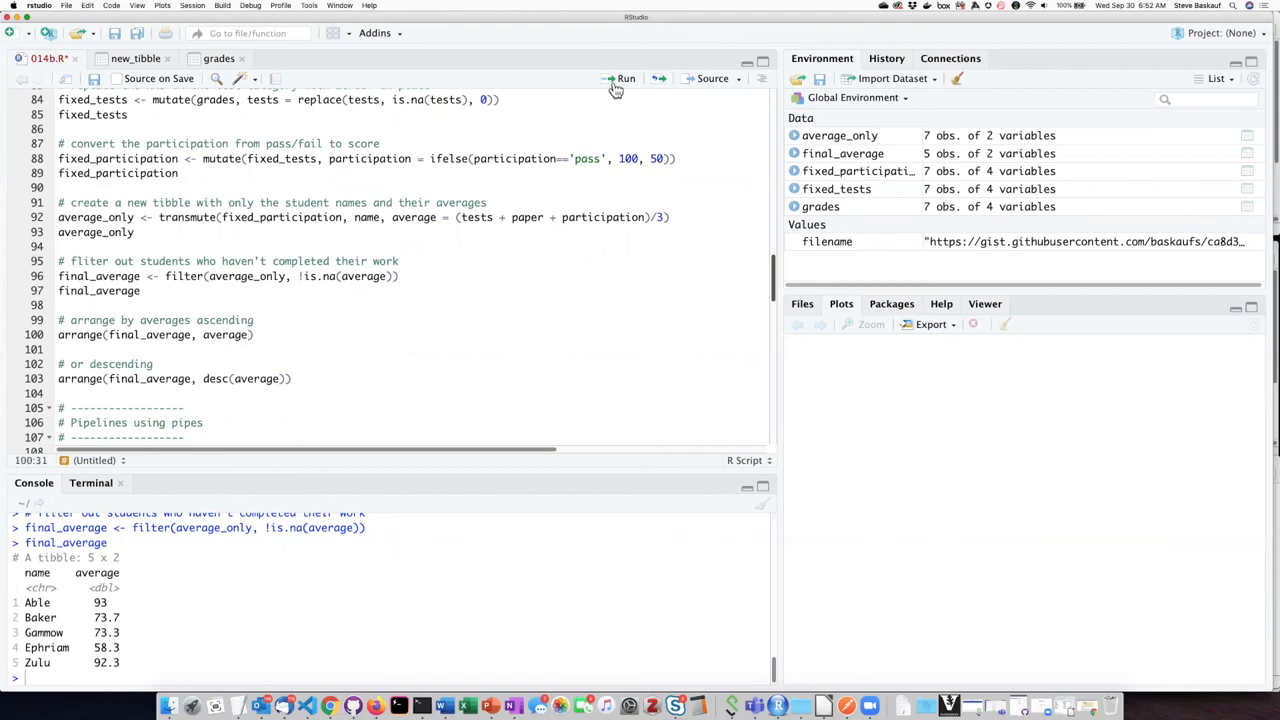
Step: Sort final_average by ascending average, from Ephriam at 58.3 to Able at 93
{"action": "left_click", "coordinate": [625, 78]}
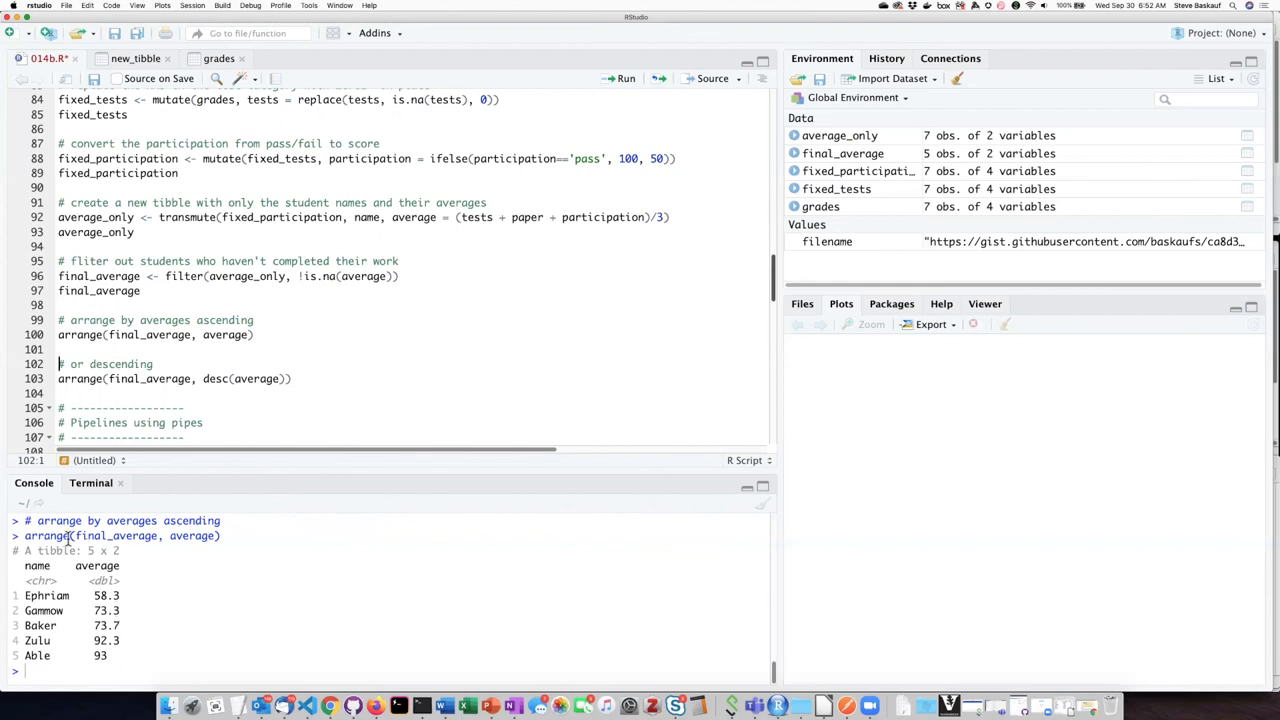
{"action": "double_click", "coordinate": [240, 378]}
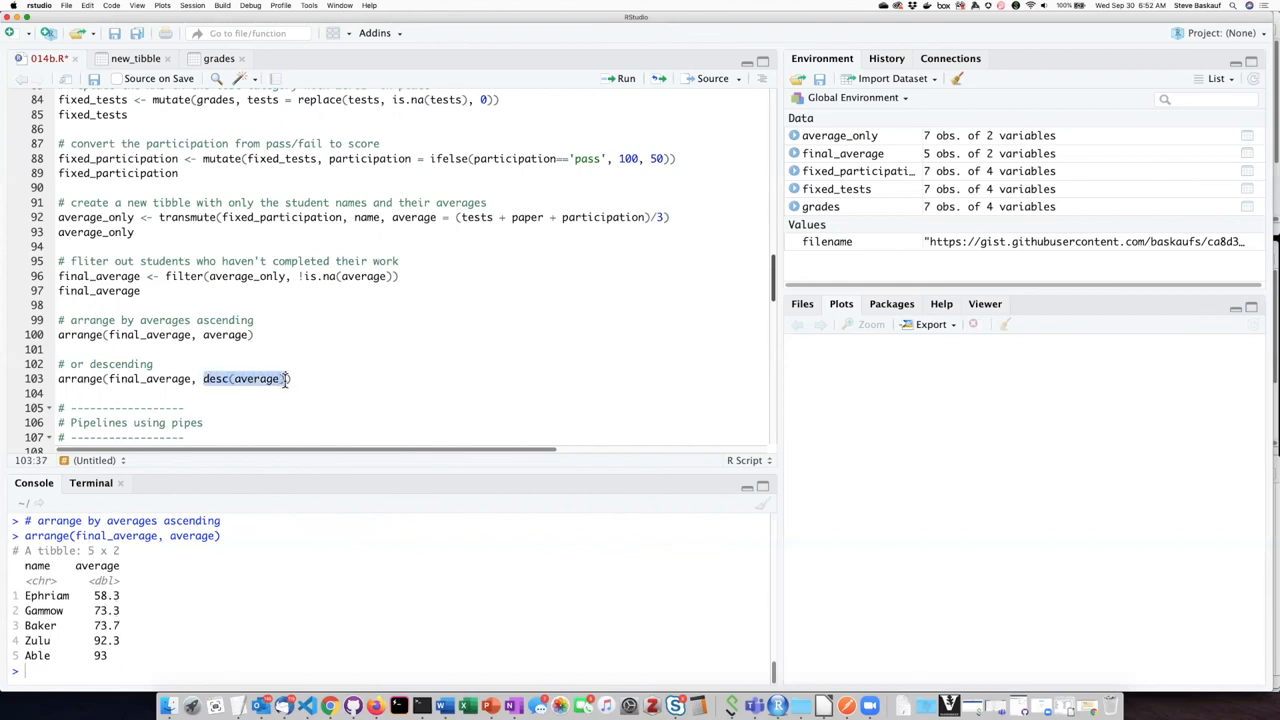